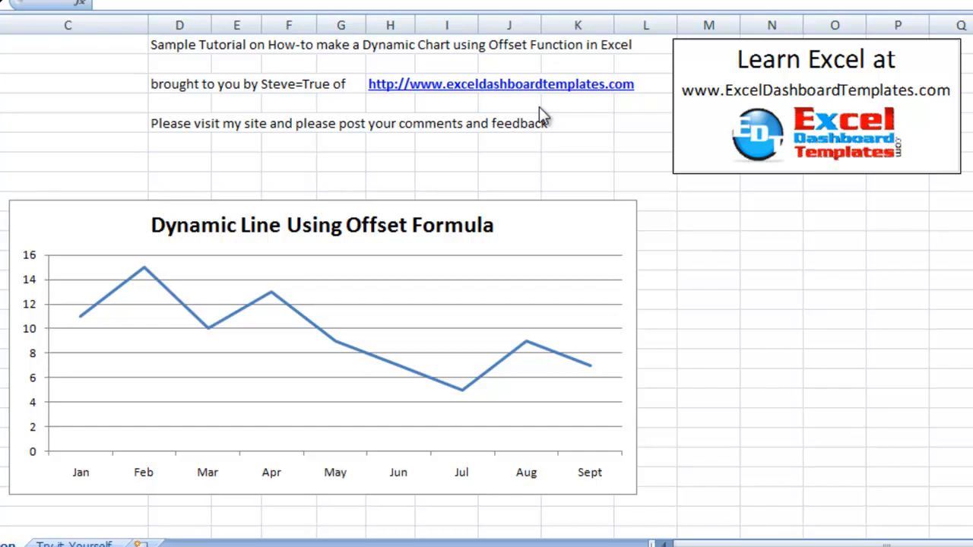
{"action": "mouse_move", "coordinate": [287, 85]}
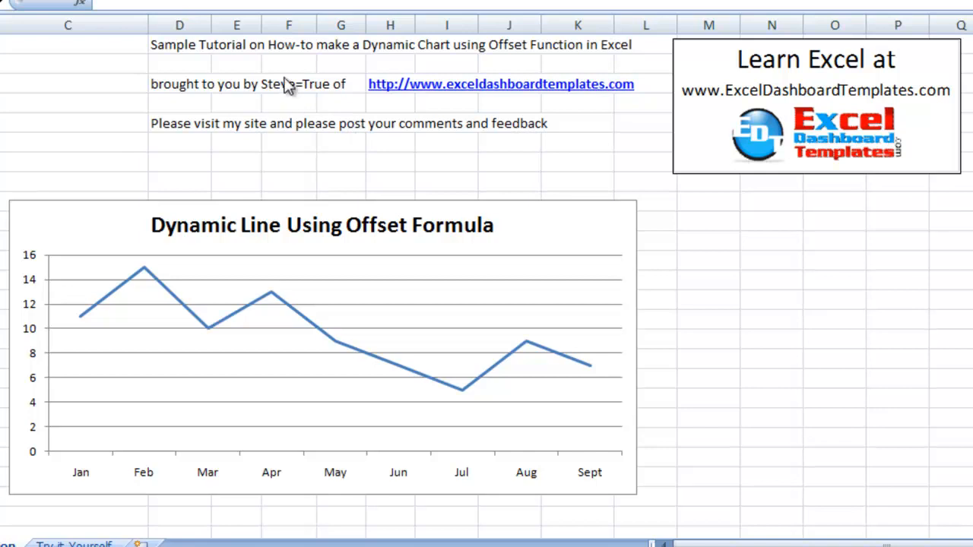
{"action": "mouse_move", "coordinate": [484, 33]}
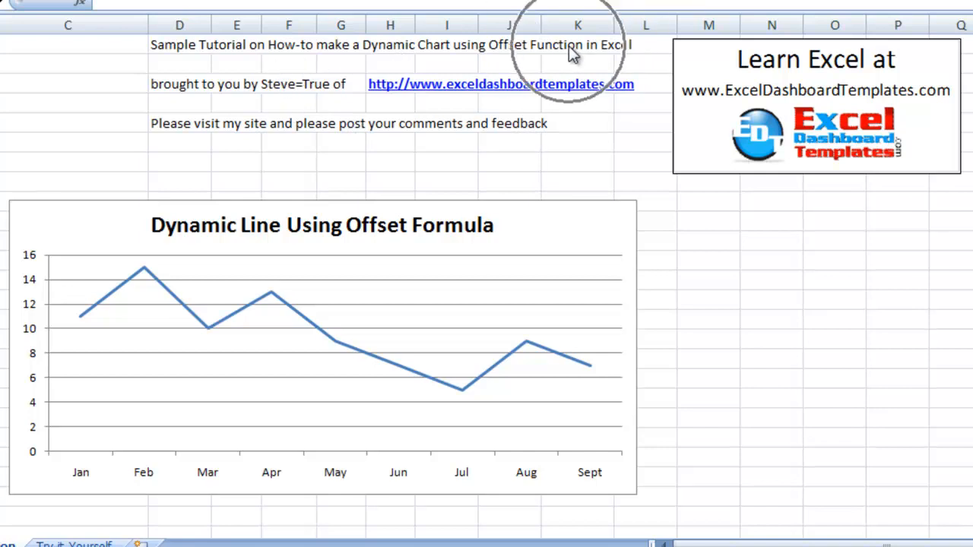
{"action": "mouse_move", "coordinate": [395, 110]}
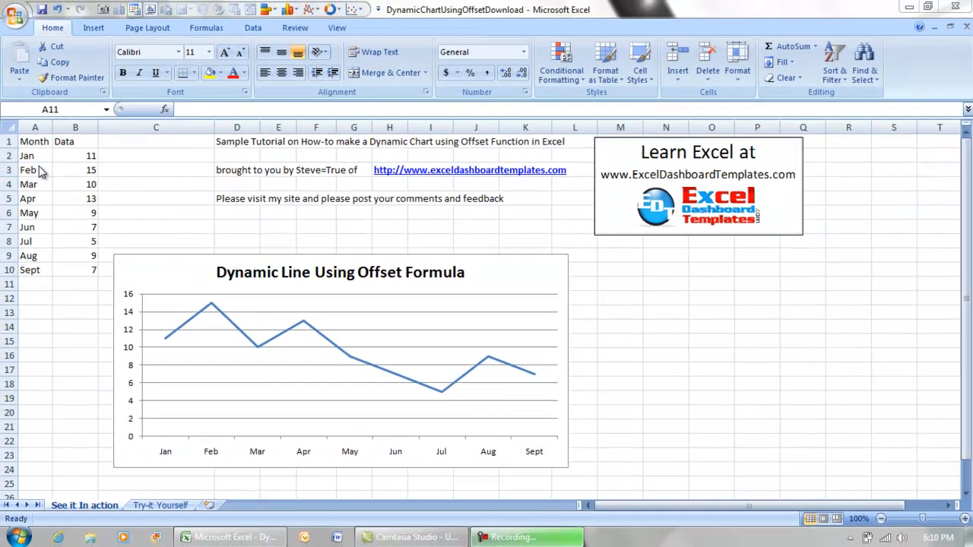
Step: Add Oct with 16 and Nov with 8 below the Month/Data table so the chart extends
{"action": "left_click_drag", "start_coordinate": [34, 142], "coordinate": [84, 251]}
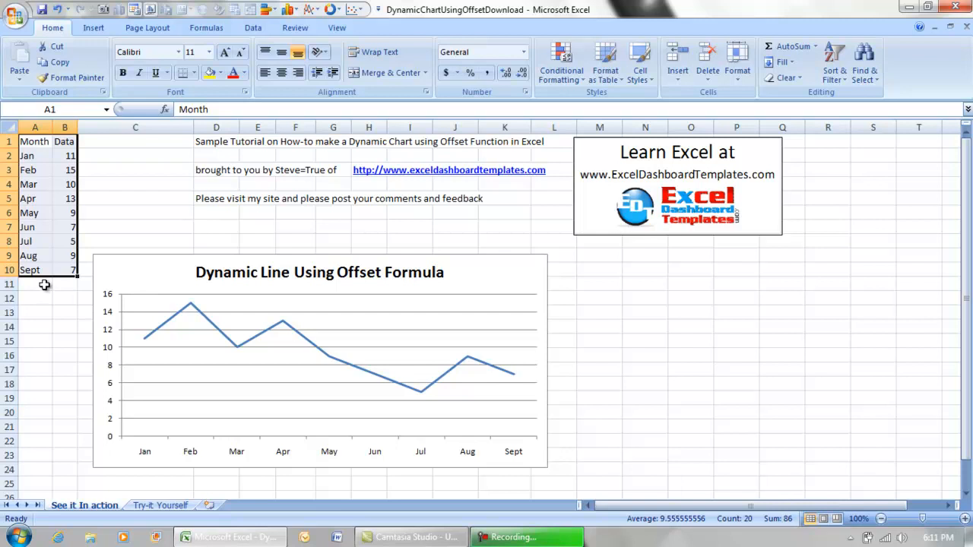
{"action": "left_click", "coordinate": [35, 285]}
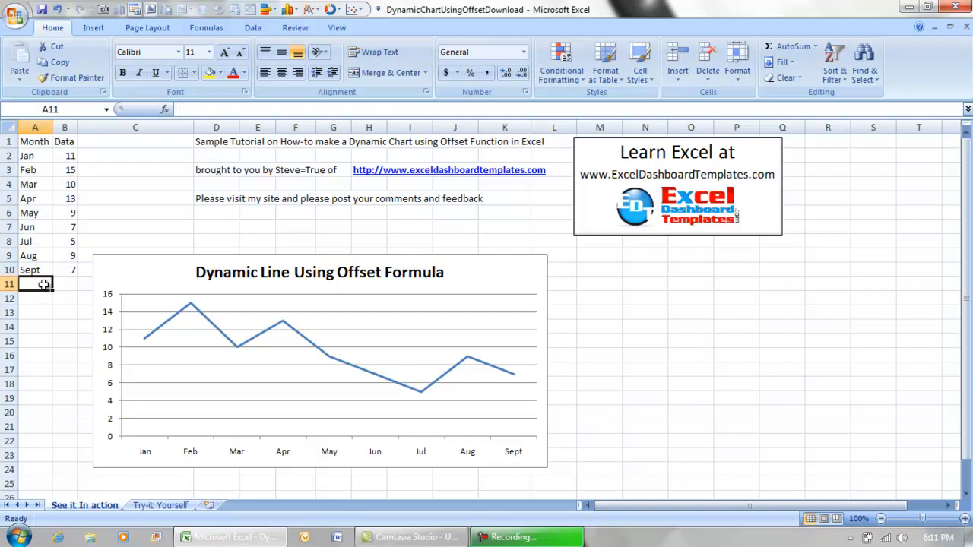
{"action": "mouse_move", "coordinate": [175, 356]}
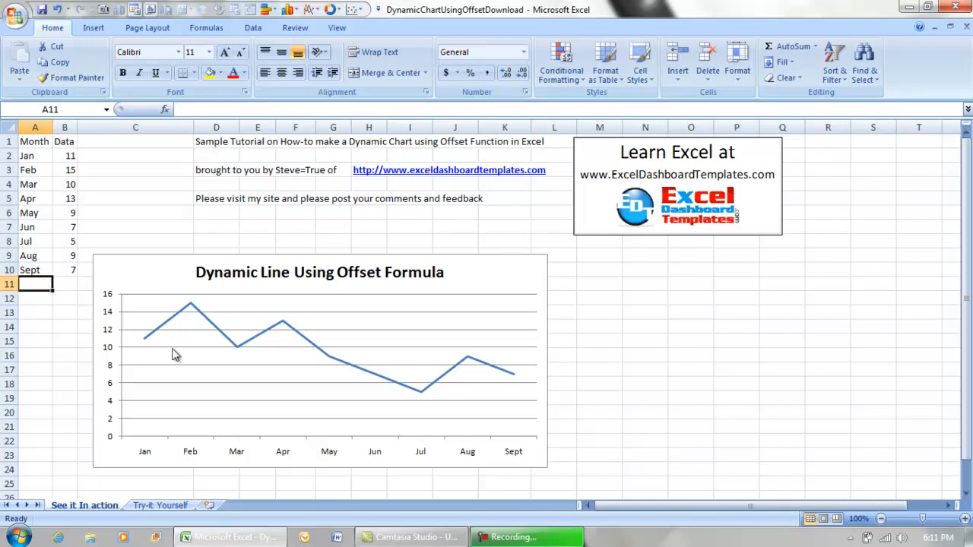
{"action": "mouse_move", "coordinate": [453, 380]}
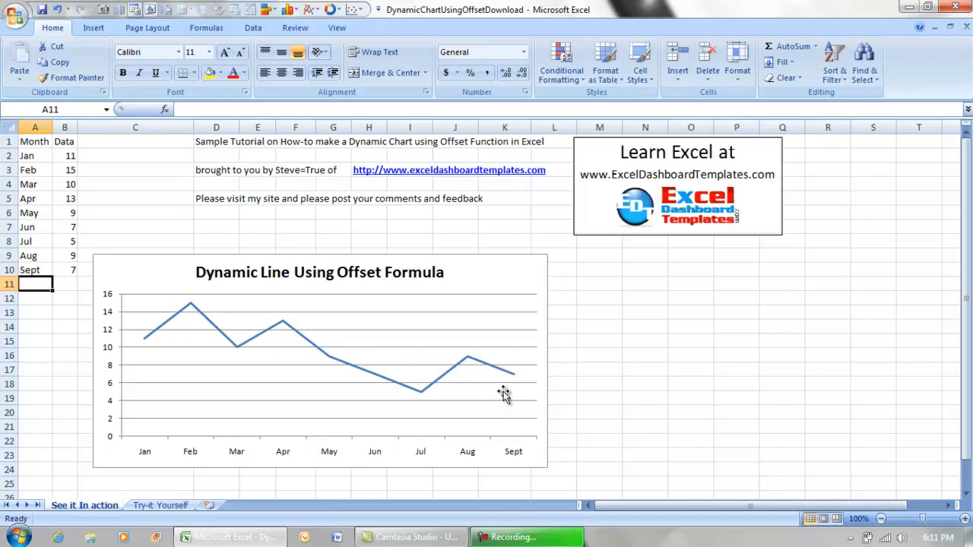
{"action": "mouse_move", "coordinate": [468, 375]}
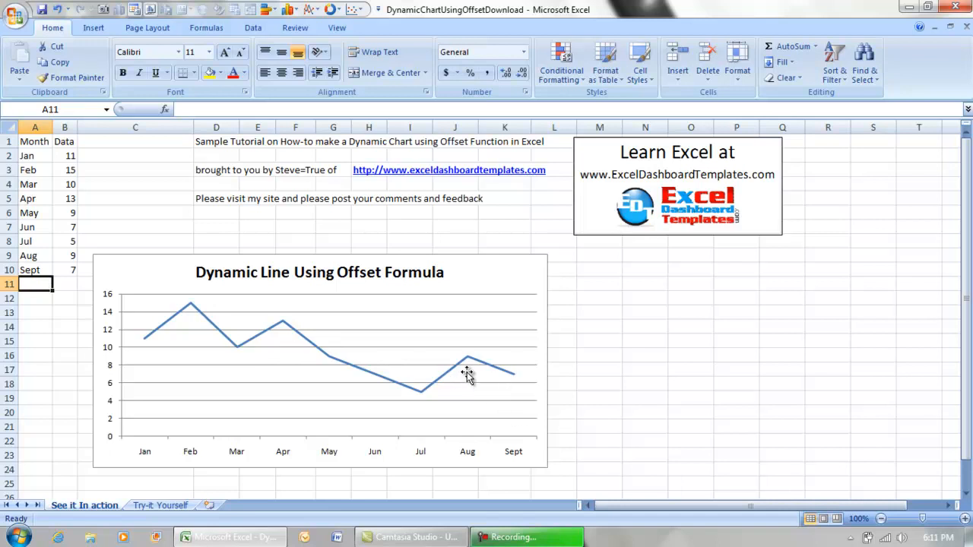
{"action": "mouse_move", "coordinate": [450, 383]}
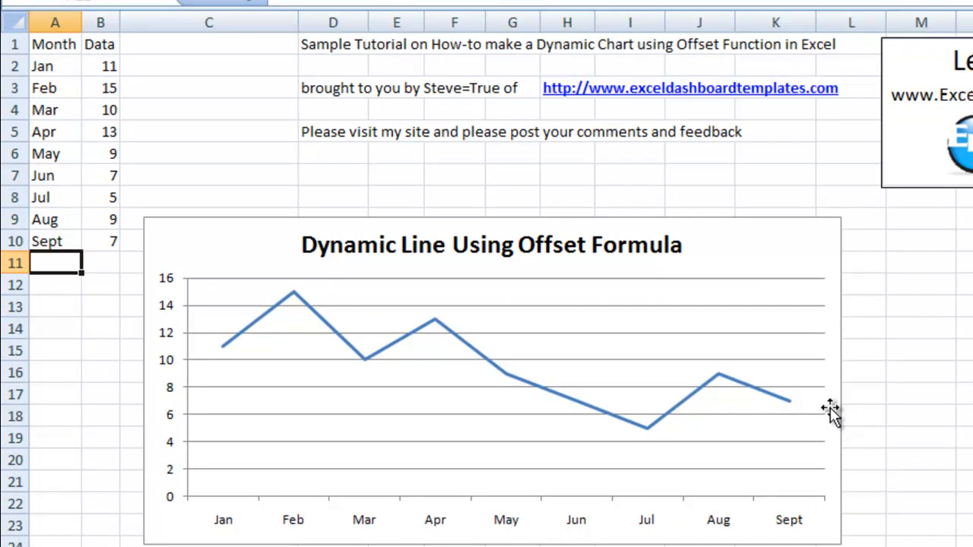
{"action": "mouse_move", "coordinate": [597, 378]}
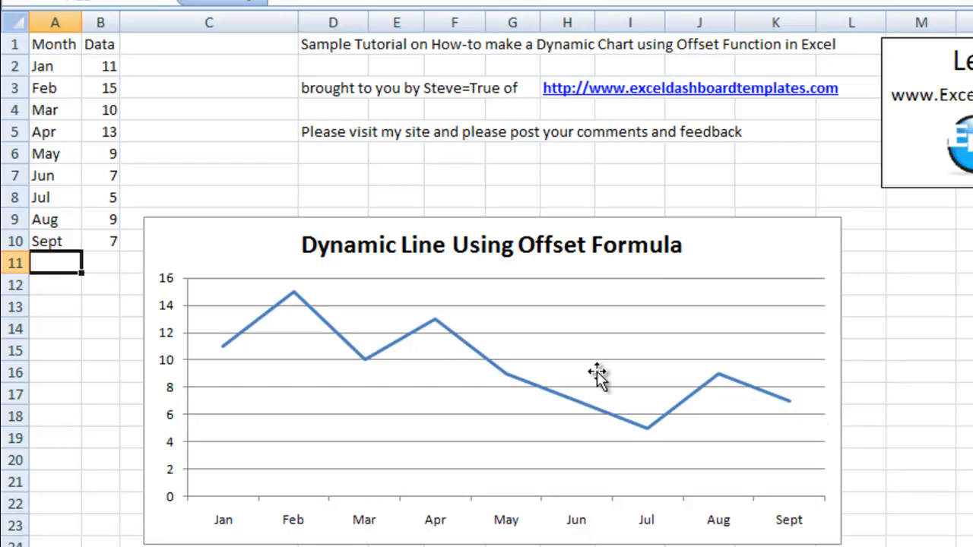
{"action": "type", "text": "Oct"}
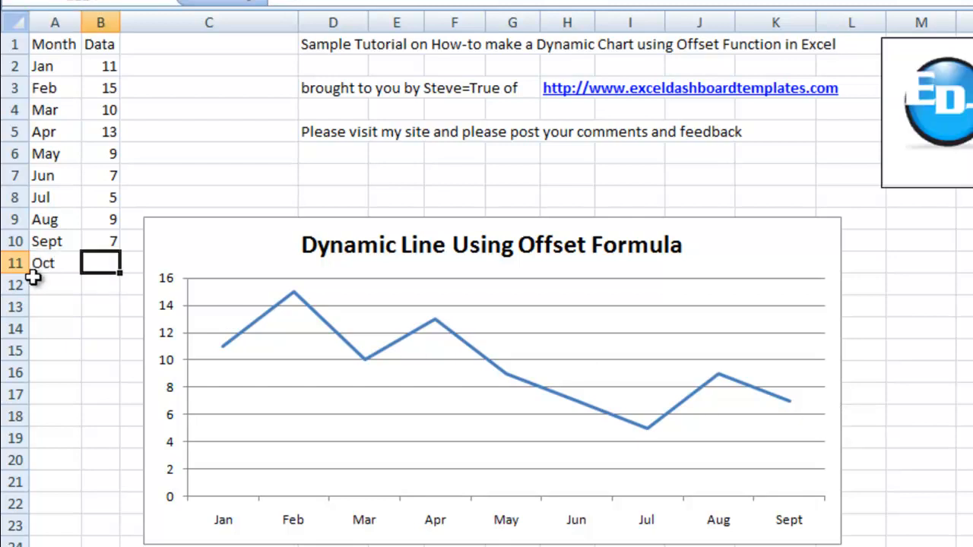
{"action": "type", "text": "16"}
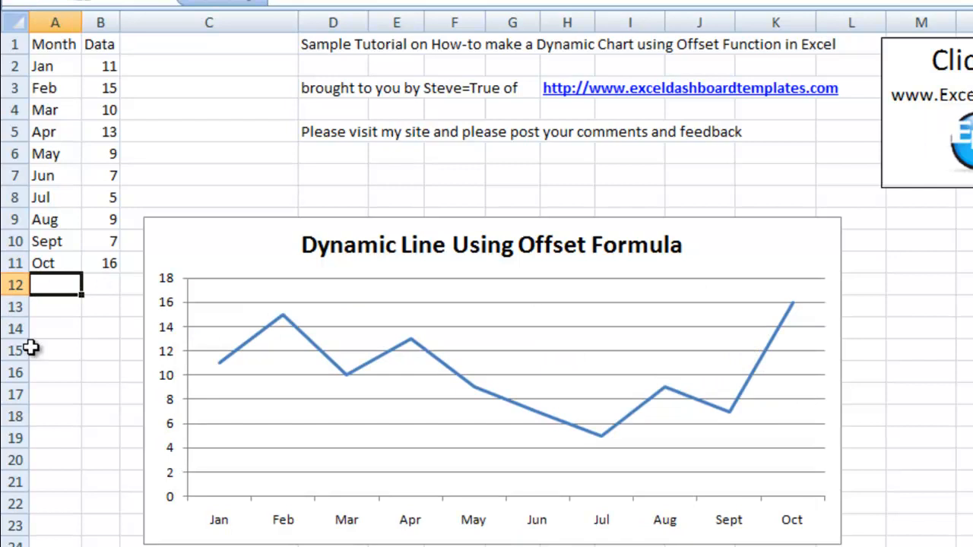
{"action": "type", "text": "Nov"}
{"action": "left_click", "coordinate": [100, 284]}
{"action": "type", "text": "8"}
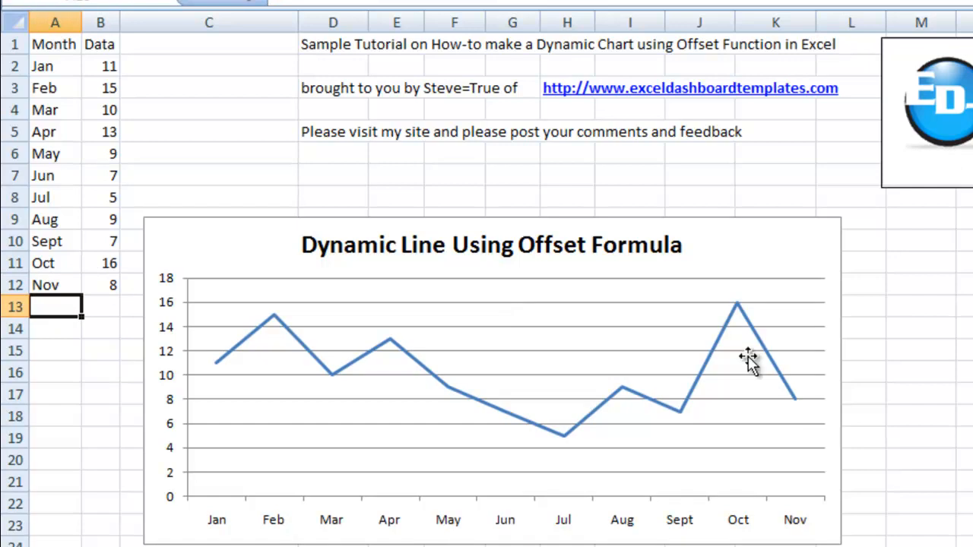
{"action": "mouse_move", "coordinate": [794, 536]}
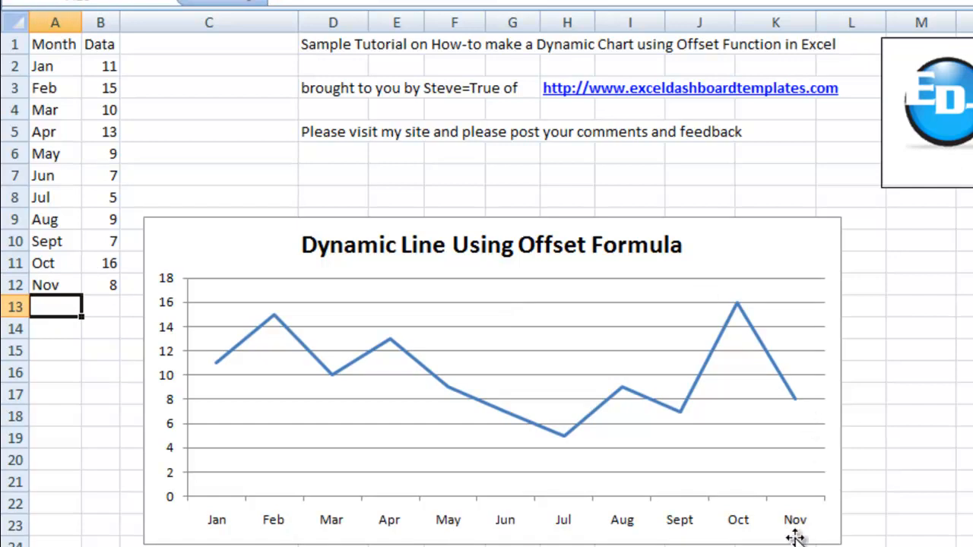
{"action": "mouse_move", "coordinate": [123, 395]}
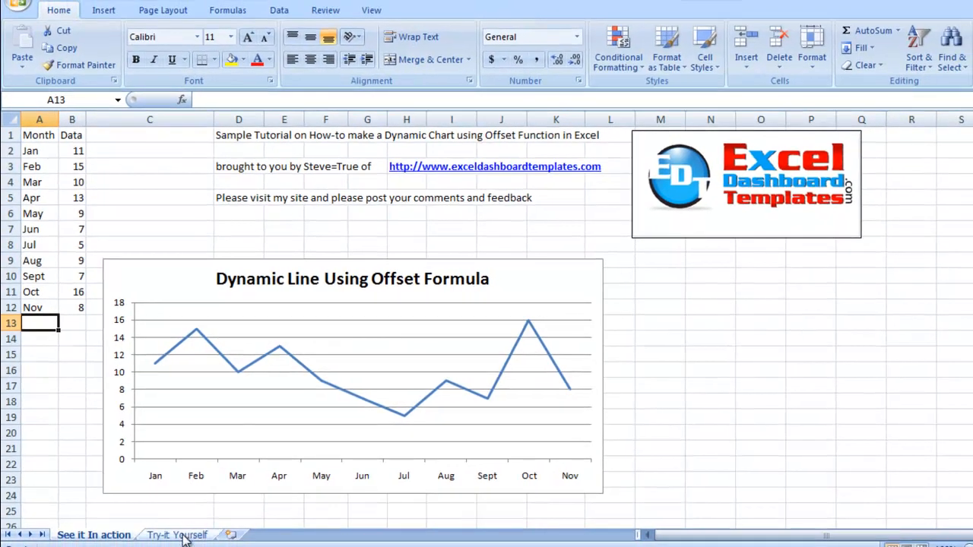
Step: Switch to the Try-it Yourself sheet holding the Jan–Sept data and build instructions
{"action": "left_click", "coordinate": [177, 535]}
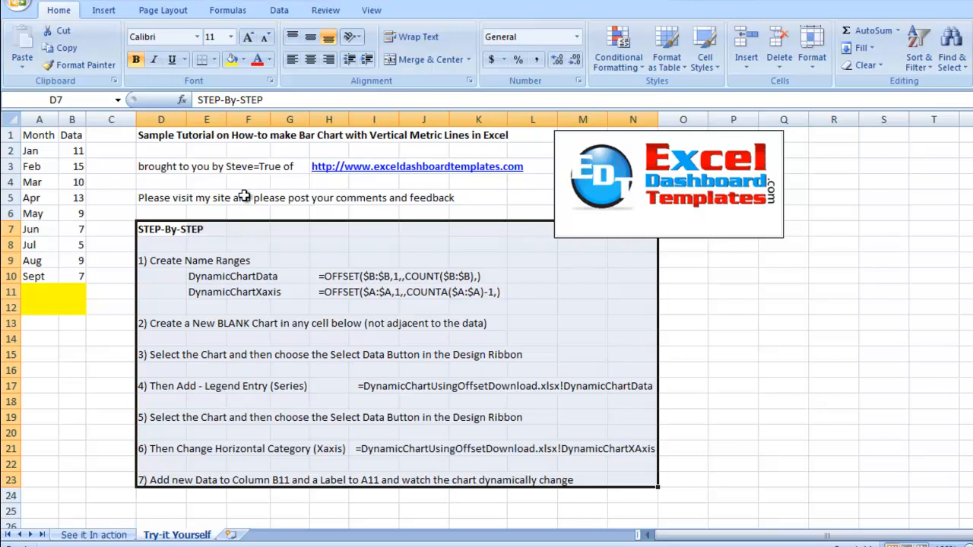
{"action": "mouse_move", "coordinate": [713, 189]}
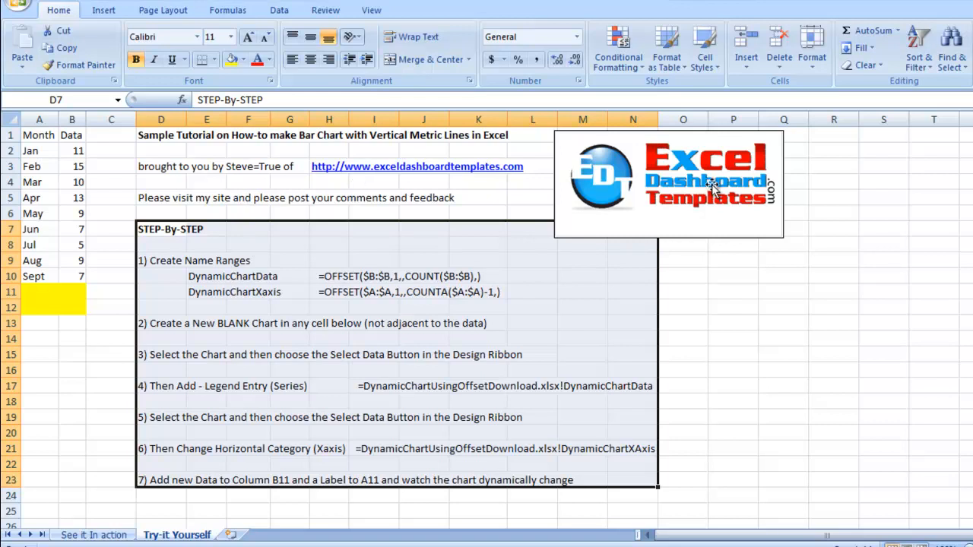
{"action": "mouse_move", "coordinate": [509, 210]}
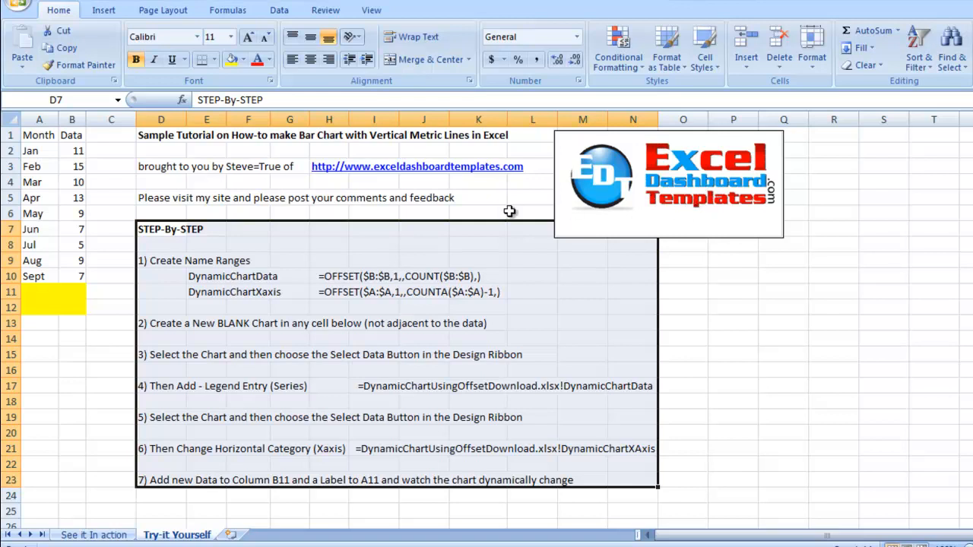
{"action": "mouse_move", "coordinate": [251, 240]}
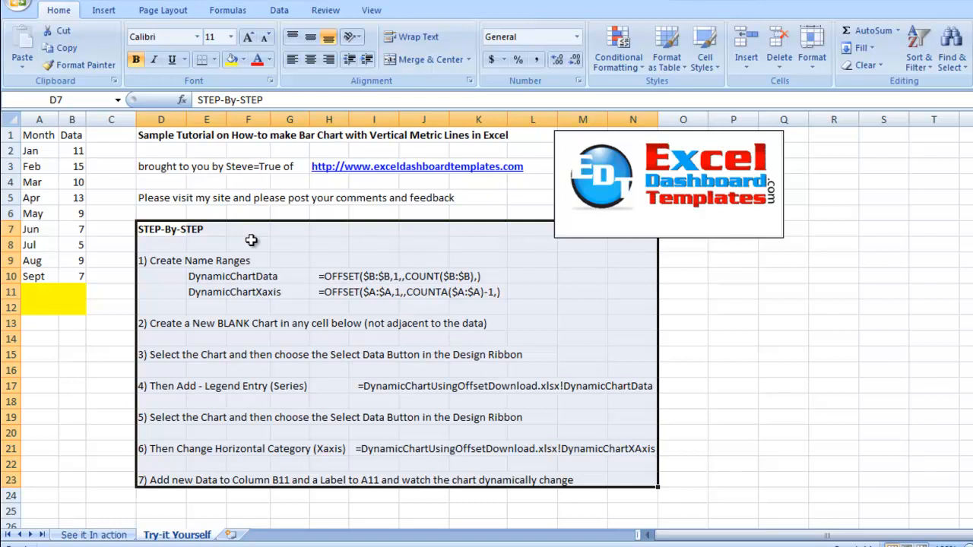
{"action": "mouse_move", "coordinate": [122, 246]}
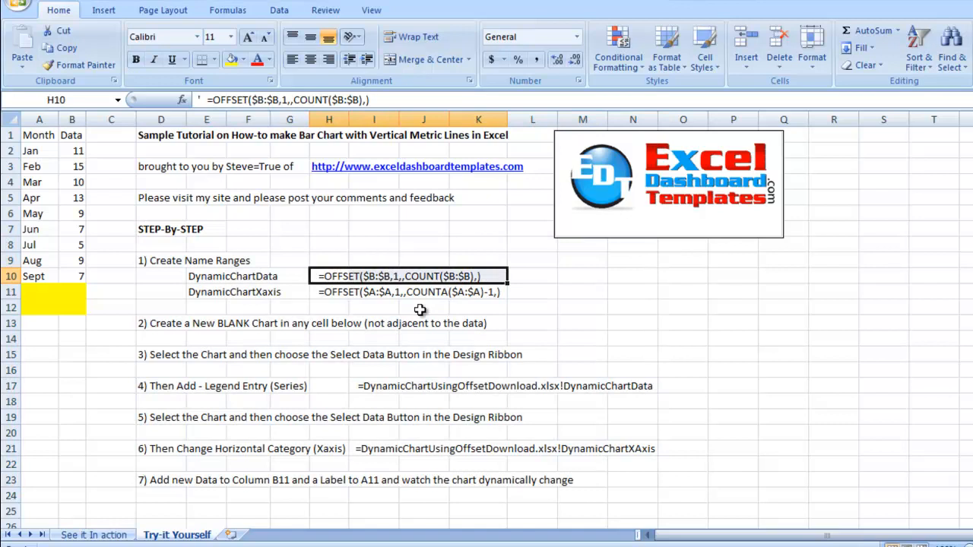
{"action": "mouse_move", "coordinate": [101, 237]}
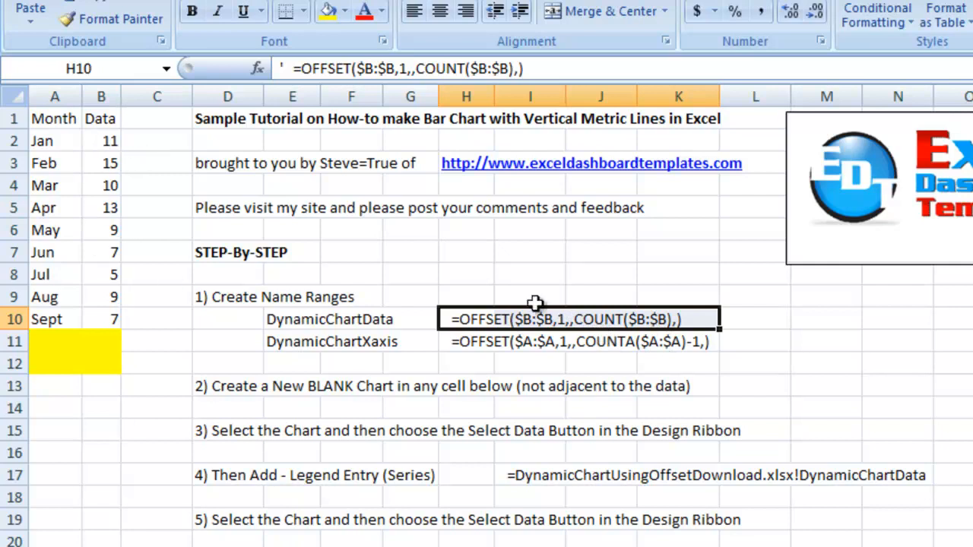
{"action": "mouse_move", "coordinate": [575, 327]}
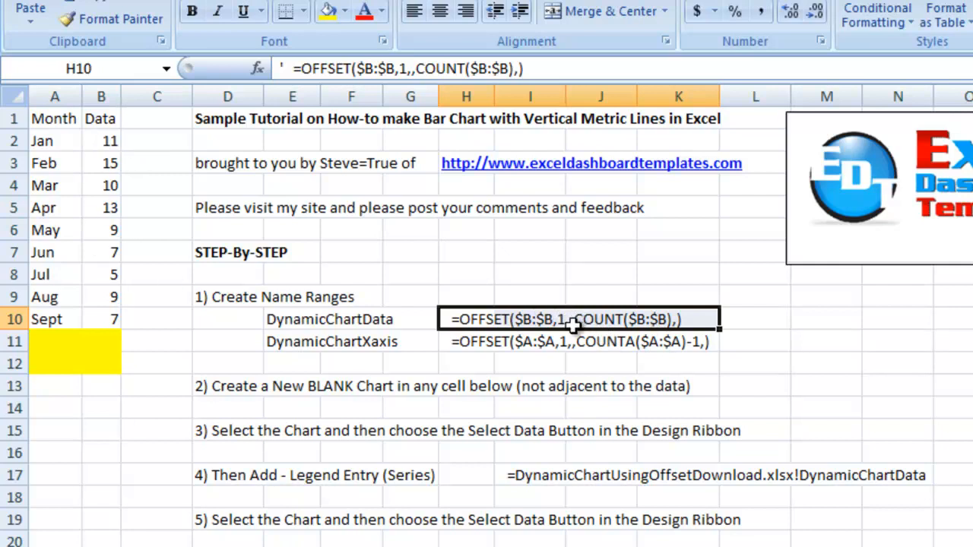
{"action": "mouse_move", "coordinate": [533, 335]}
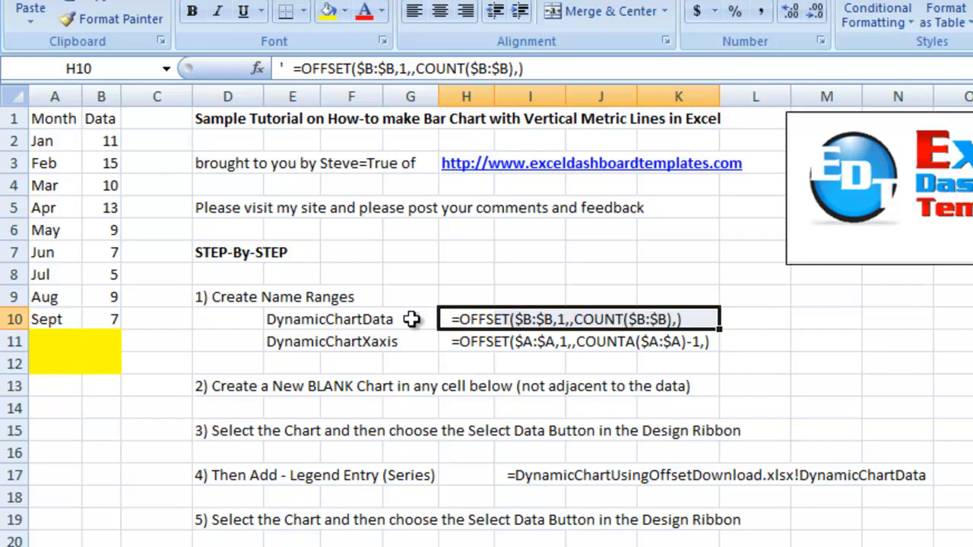
{"action": "mouse_move", "coordinate": [342, 319]}
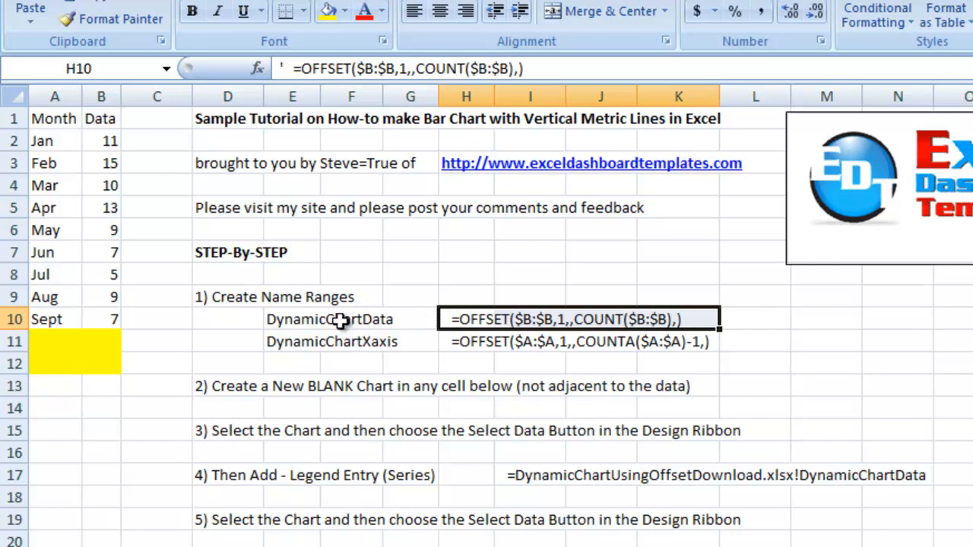
{"action": "left_click", "coordinate": [292, 320]}
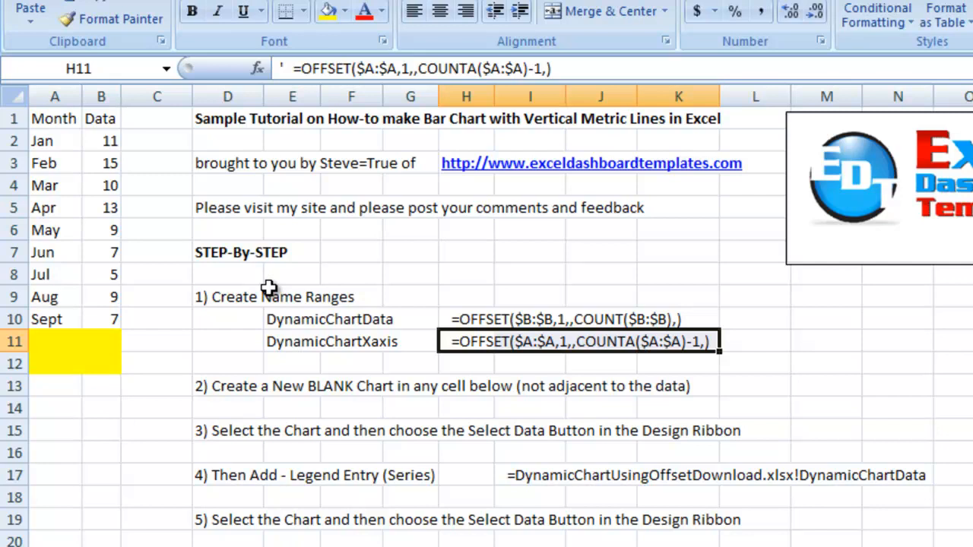
{"action": "mouse_move", "coordinate": [292, 327]}
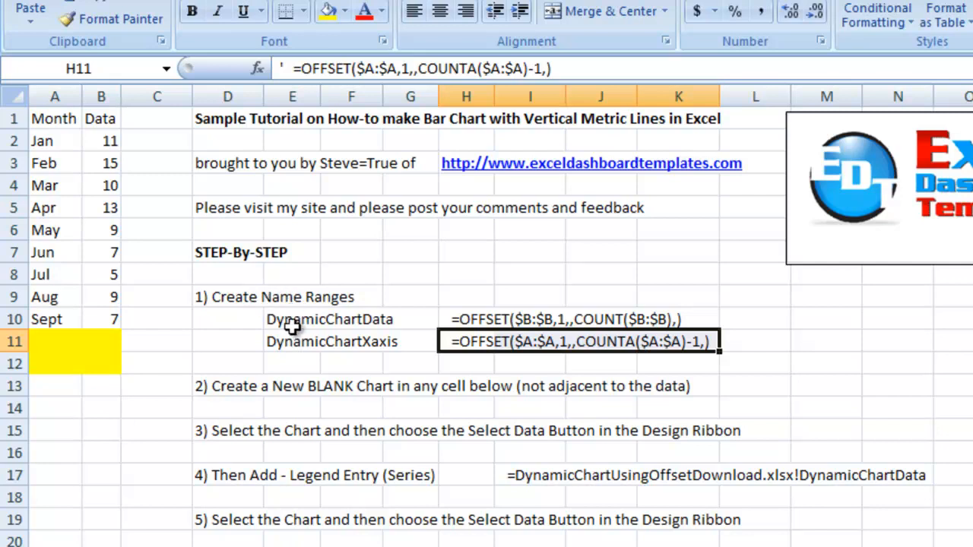
{"action": "mouse_move", "coordinate": [315, 327]}
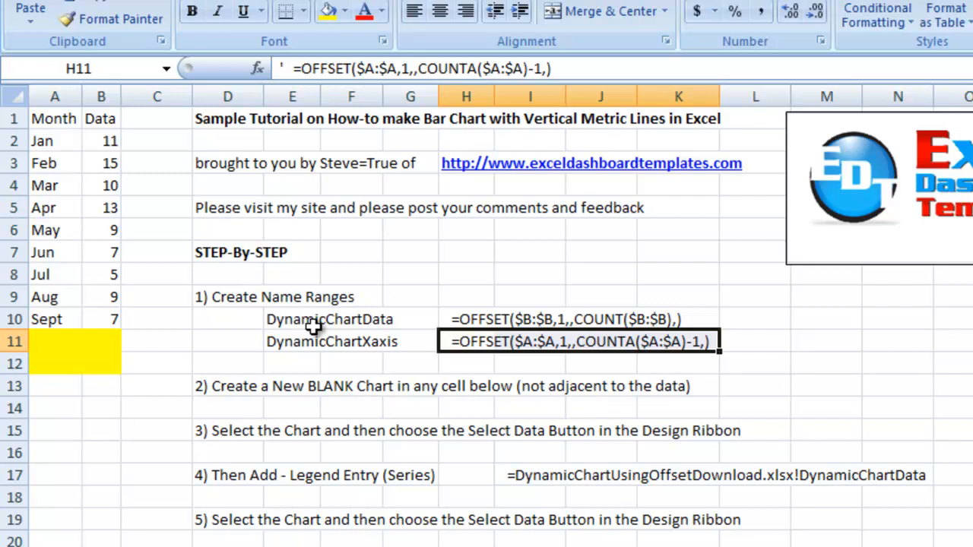
{"action": "mouse_move", "coordinate": [473, 457]}
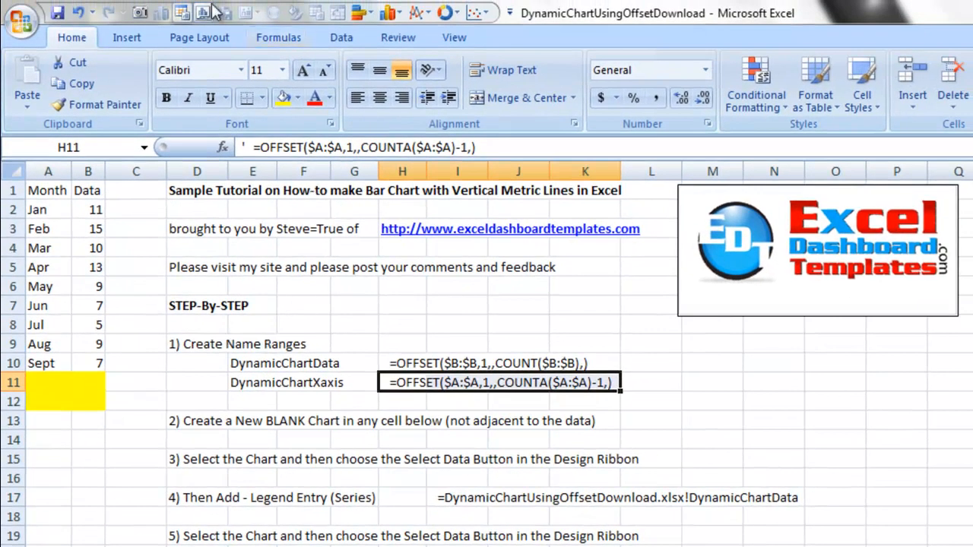
Step: Start a new named range from Formulas > Define Name, then cancel it without changes
{"action": "left_click", "coordinate": [278, 36]}
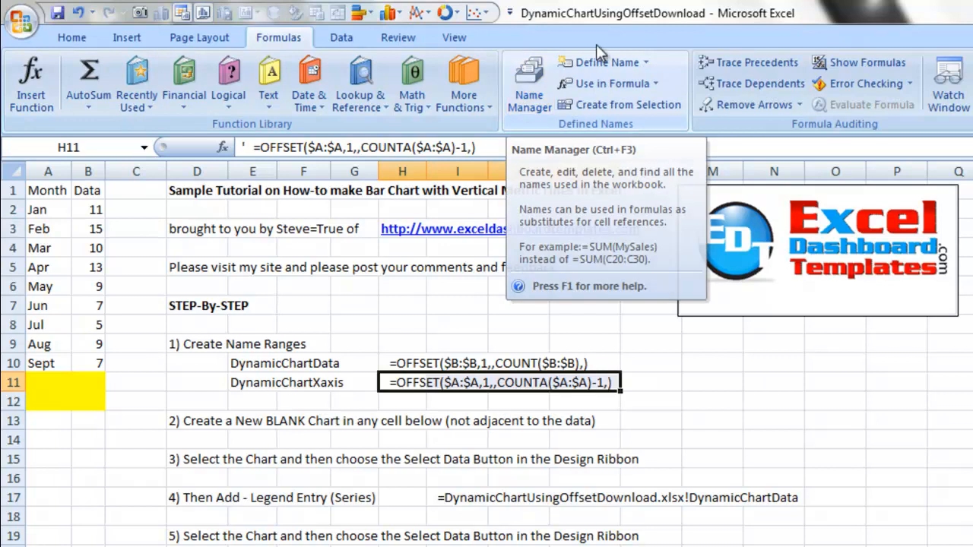
{"action": "left_click", "coordinate": [606, 62]}
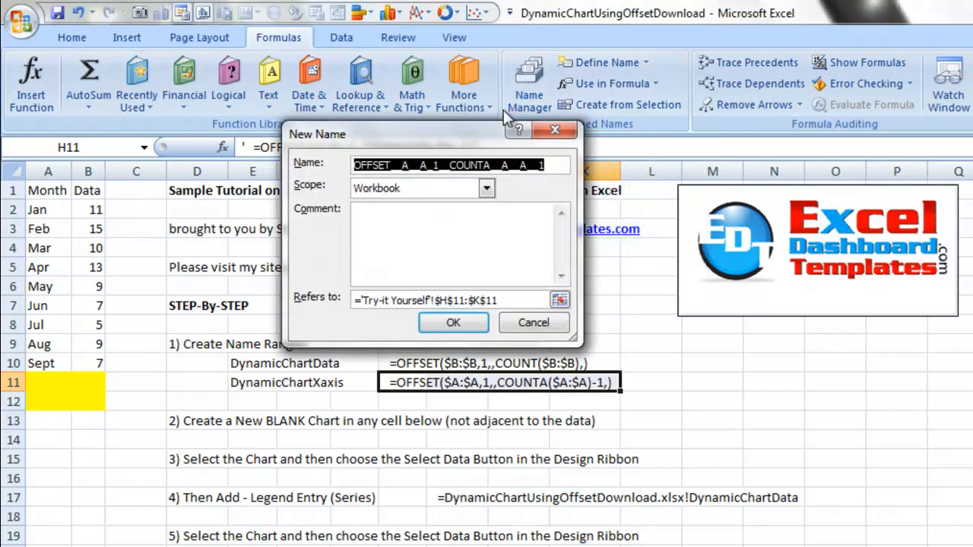
{"action": "mouse_move", "coordinate": [395, 292]}
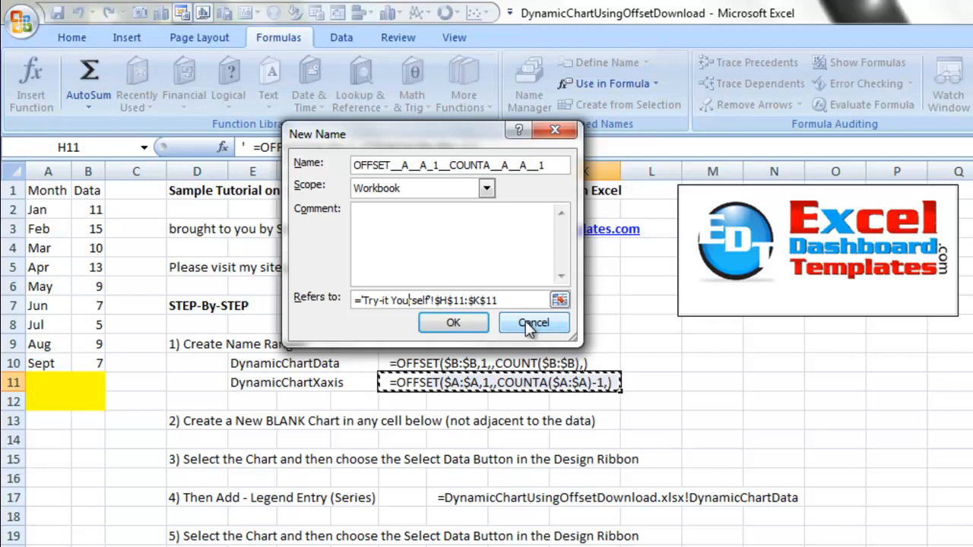
{"action": "left_click", "coordinate": [533, 323]}
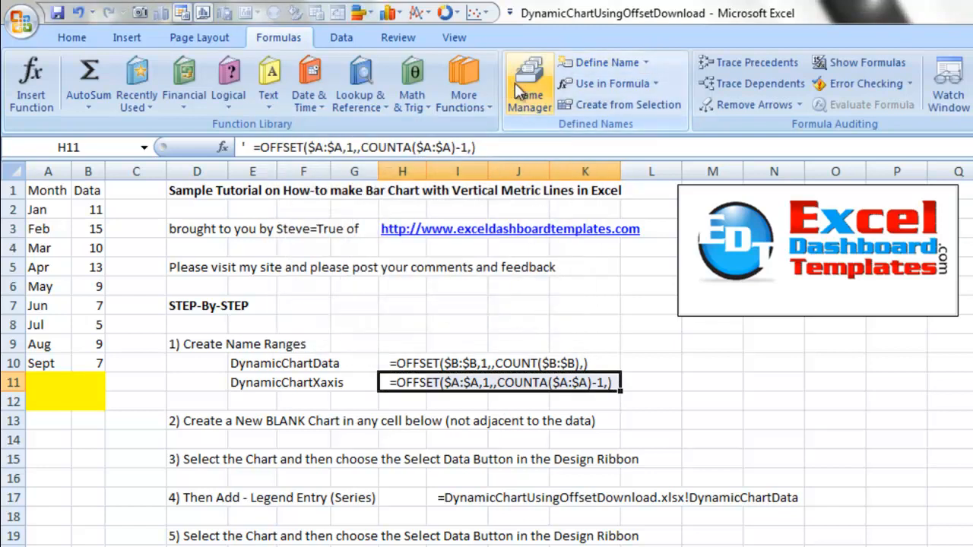
{"action": "left_click", "coordinate": [529, 82]}
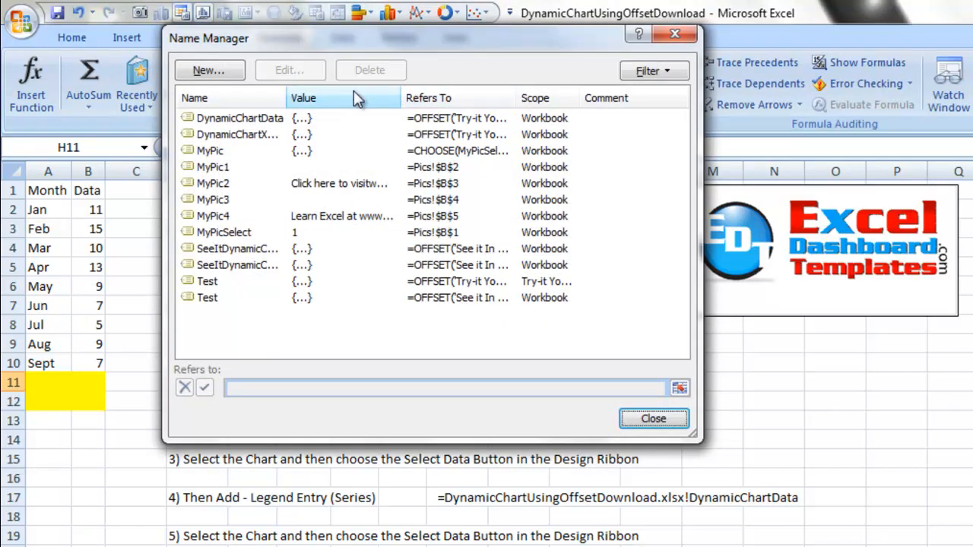
{"action": "left_click", "coordinate": [240, 118]}
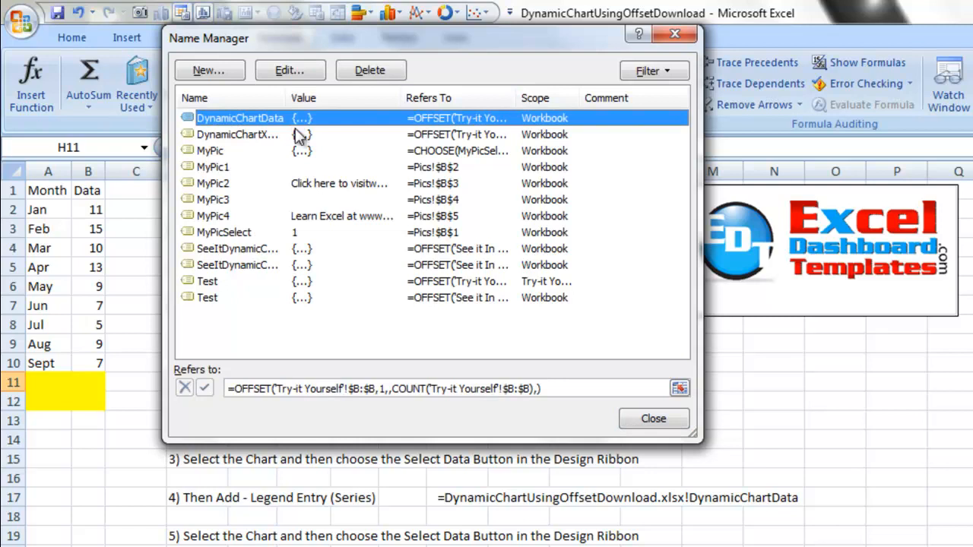
{"action": "mouse_move", "coordinate": [286, 136]}
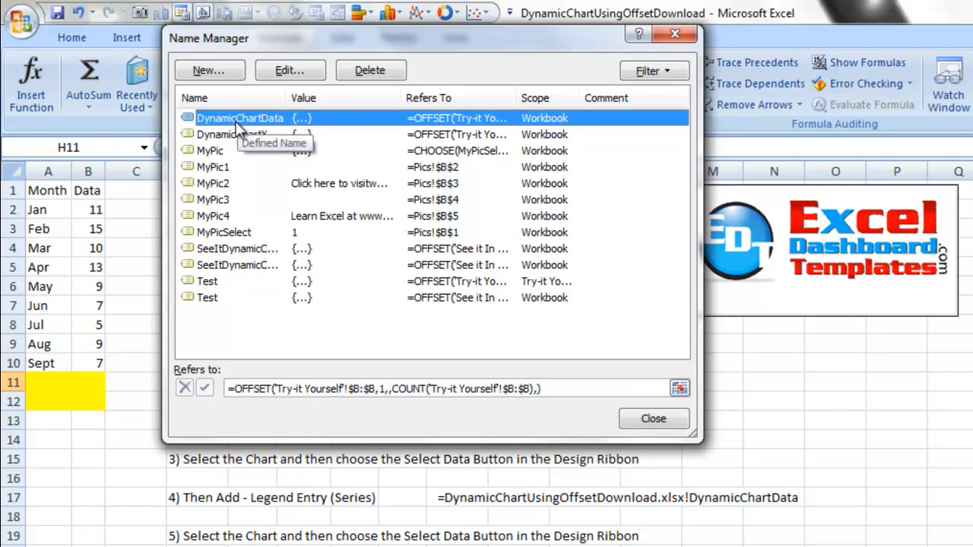
{"action": "mouse_move", "coordinate": [240, 140]}
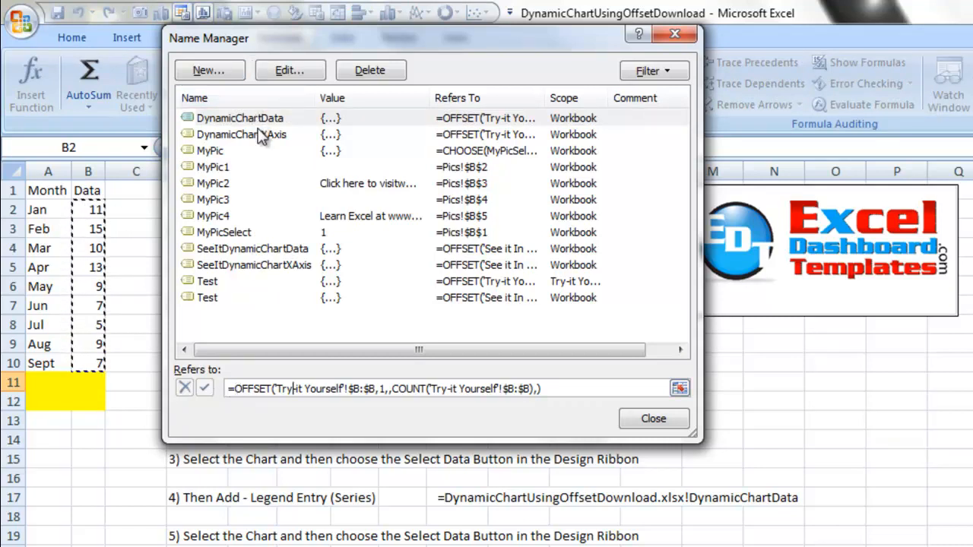
{"action": "left_click", "coordinate": [241, 134]}
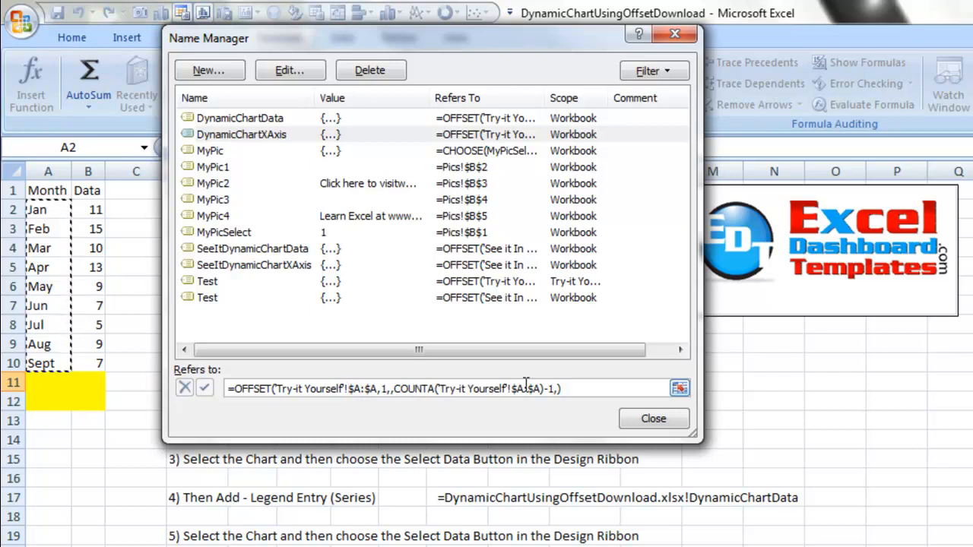
{"action": "mouse_move", "coordinate": [654, 420]}
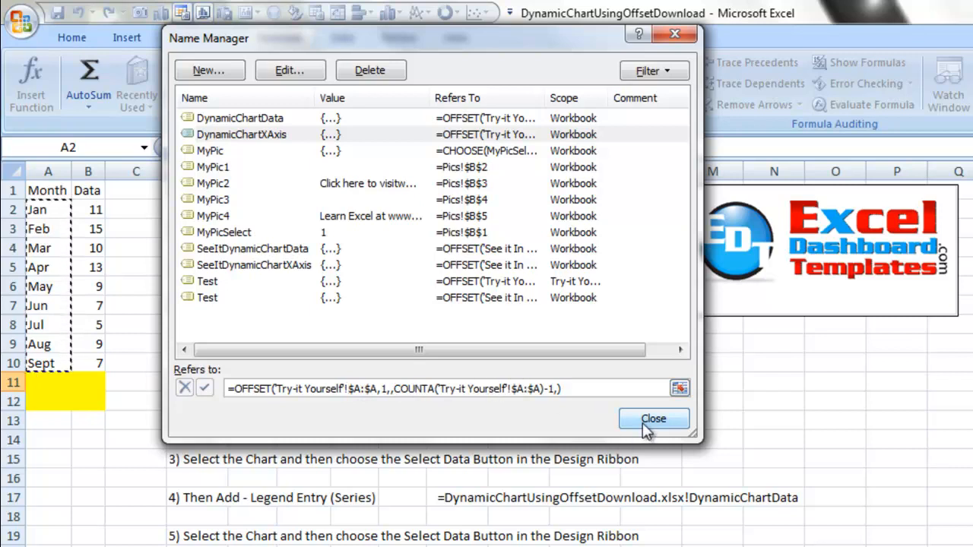
{"action": "left_click", "coordinate": [654, 420]}
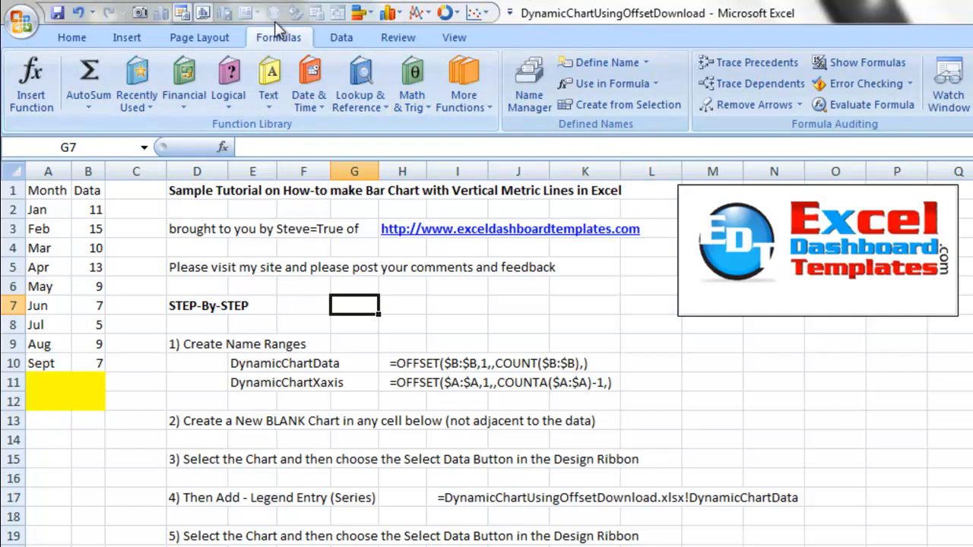
Step: Show the Insert ribbon with the chart-insertion commands
{"action": "left_click", "coordinate": [127, 37]}
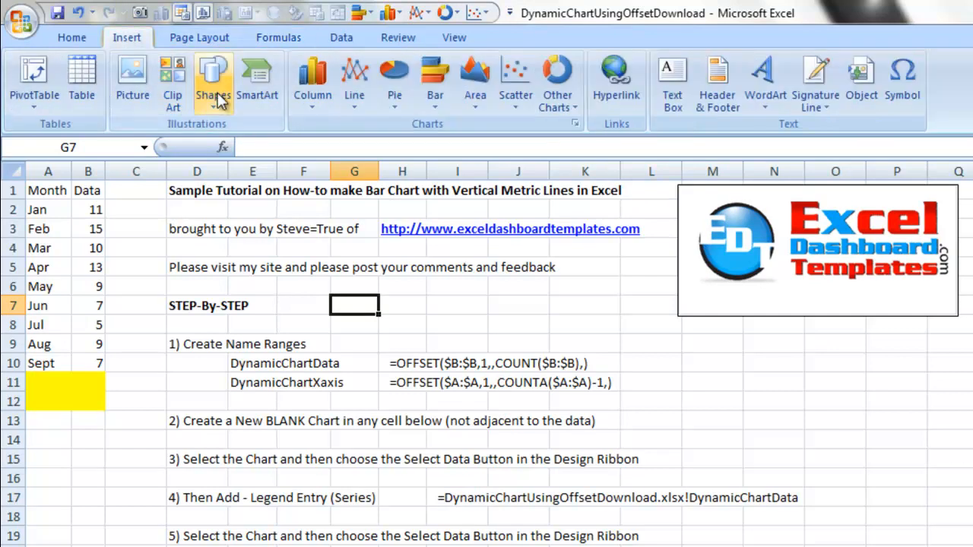
Step: Insert a blank line chart and bring up its Select Data Source dialog
{"action": "left_click", "coordinate": [353, 79]}
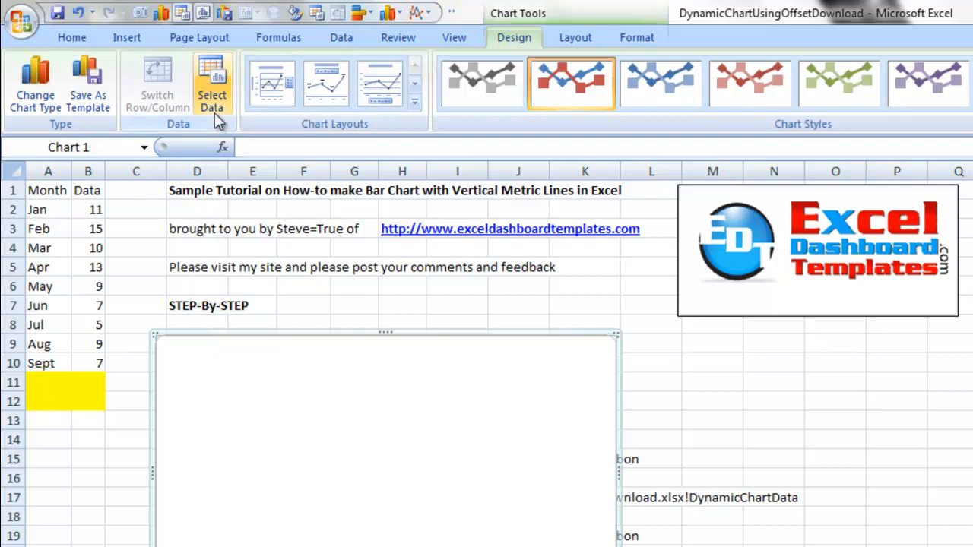
{"action": "left_click", "coordinate": [213, 84]}
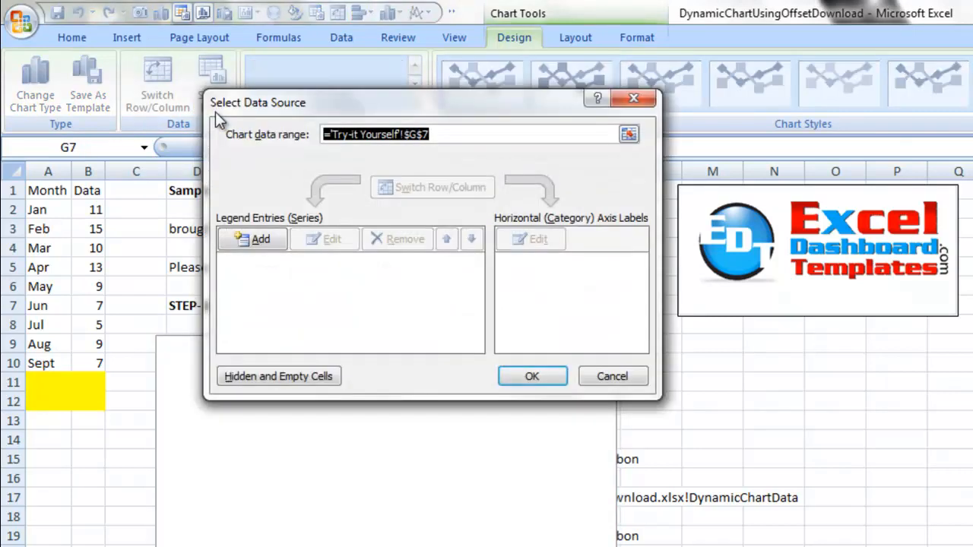
Step: After the named range is rejected, plot $B$2:$B$10 as Series1 and reopen Select Data
{"action": "left_click", "coordinate": [469, 134]}
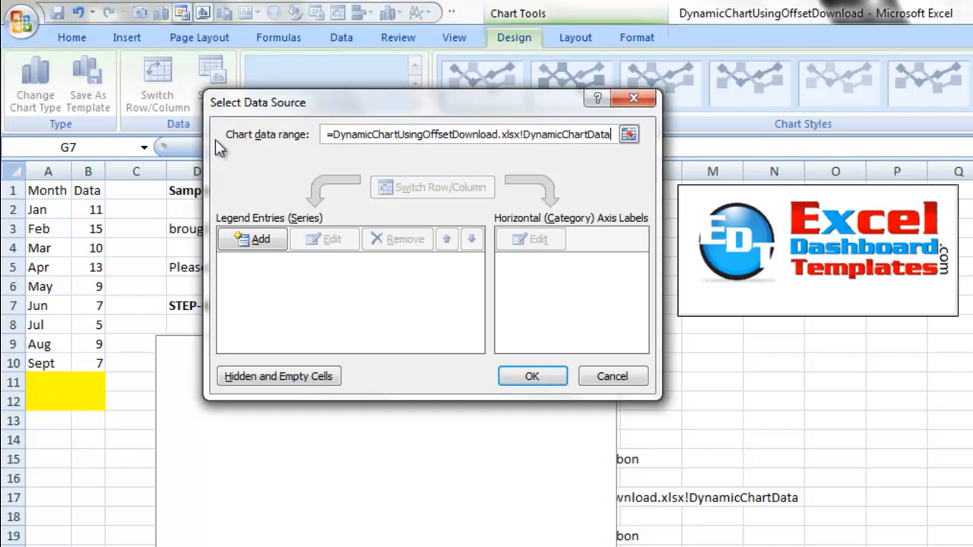
{"action": "mouse_move", "coordinate": [332, 151]}
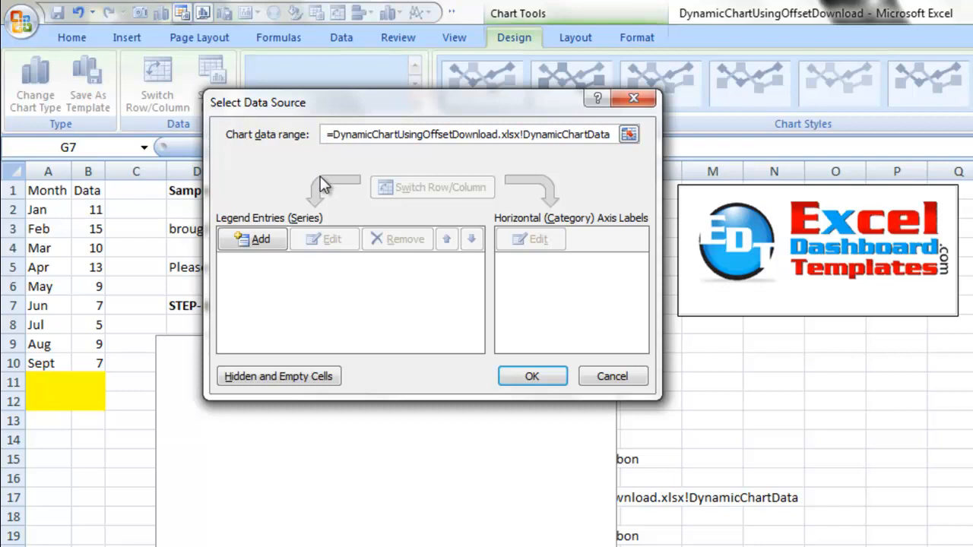
{"action": "left_click", "coordinate": [532, 376]}
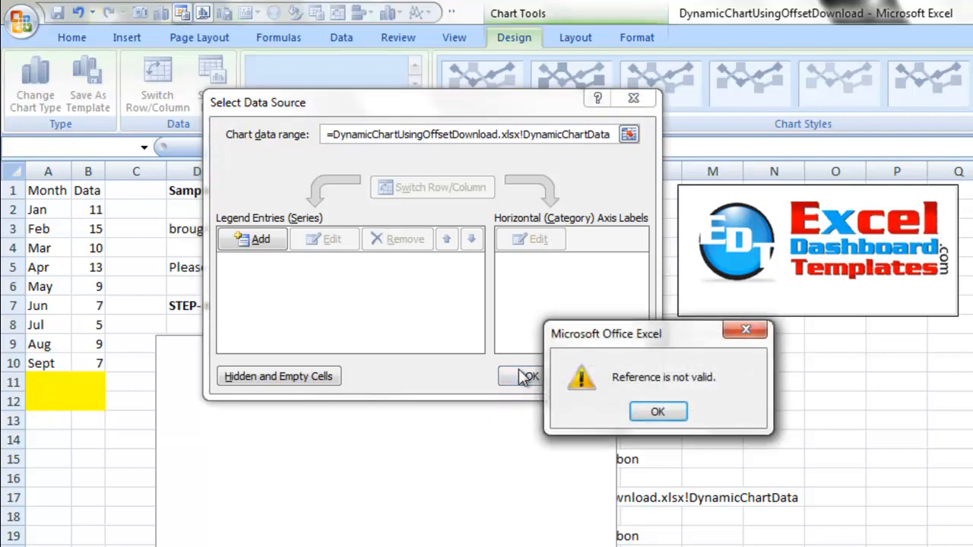
{"action": "left_click", "coordinate": [657, 410]}
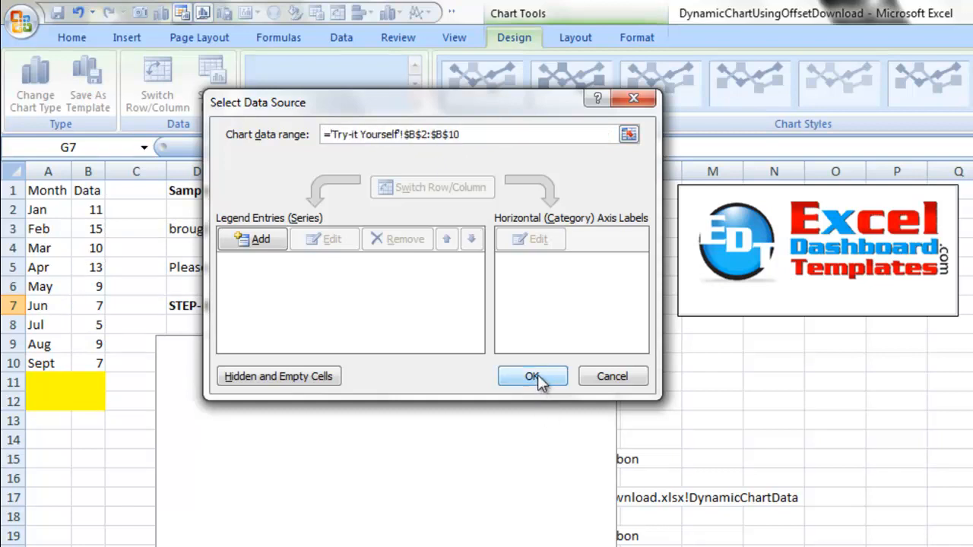
{"action": "left_click", "coordinate": [532, 377]}
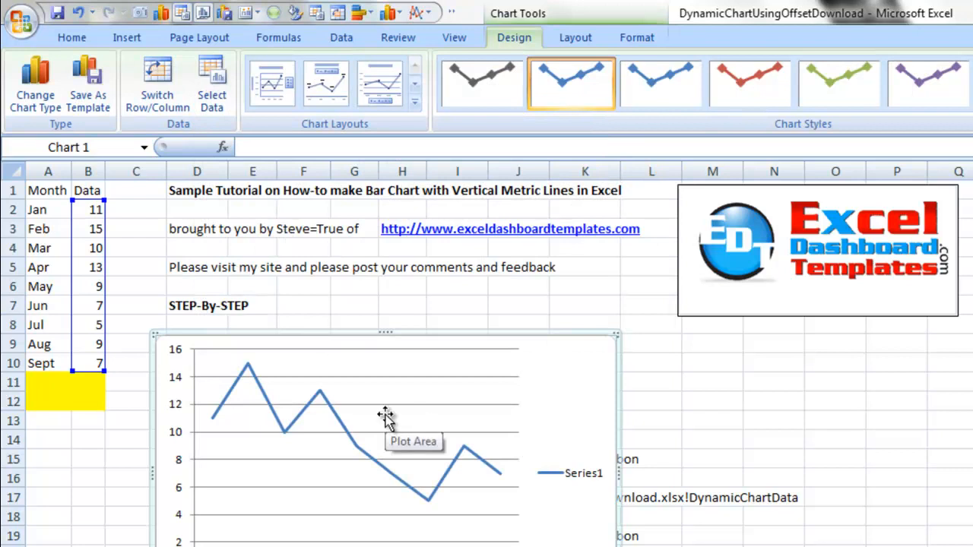
{"action": "mouse_move", "coordinate": [358, 416]}
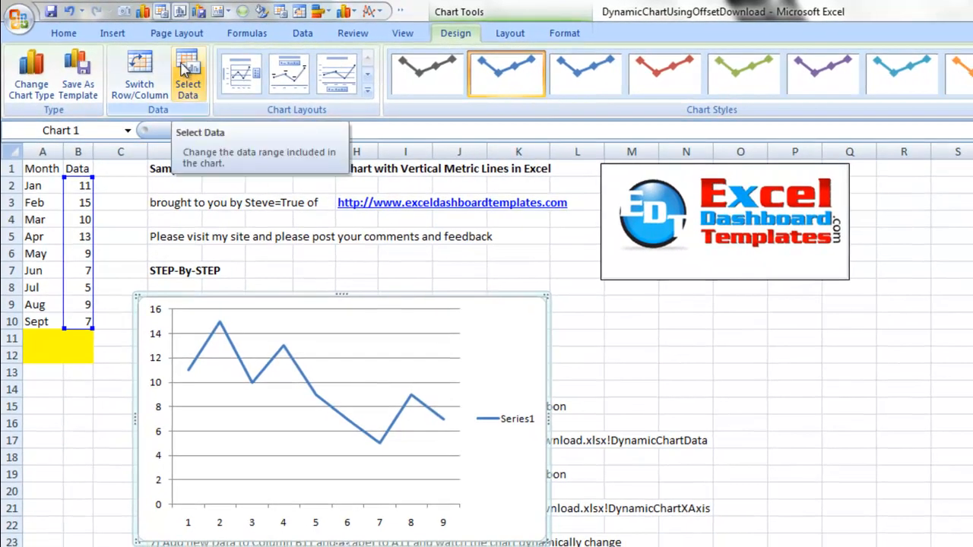
{"action": "left_click", "coordinate": [189, 73]}
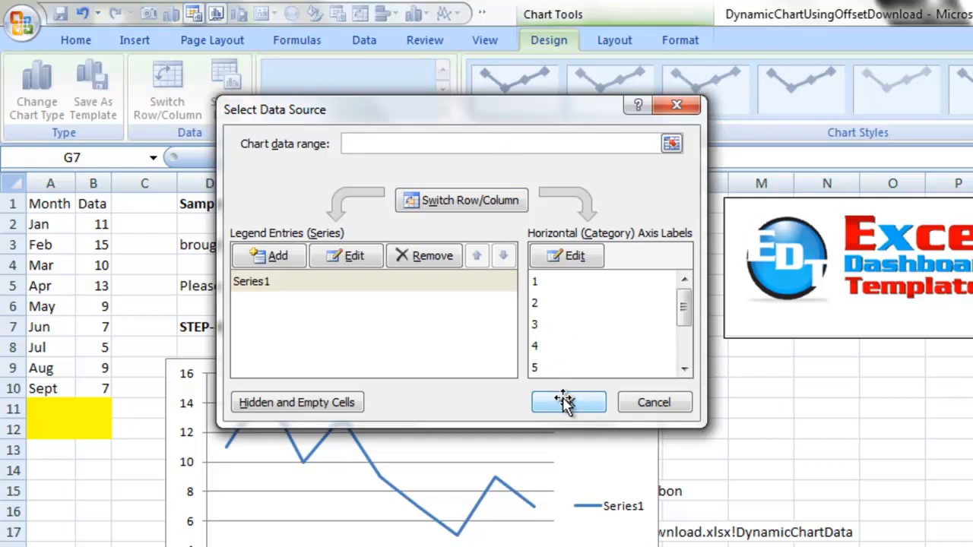
Step: Confirm the chart with Series1 removed and reopen its data source settings
{"action": "left_click", "coordinate": [569, 402]}
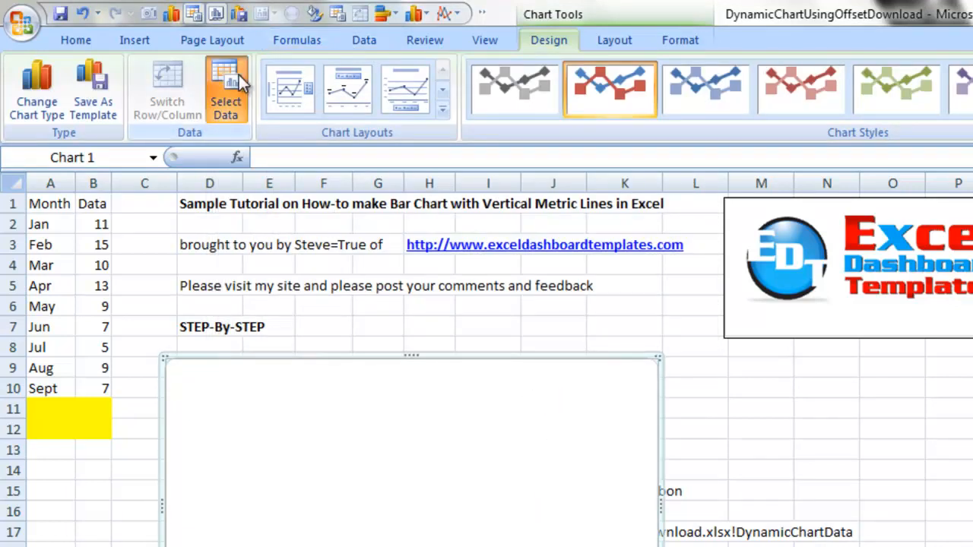
{"action": "left_click", "coordinate": [225, 90]}
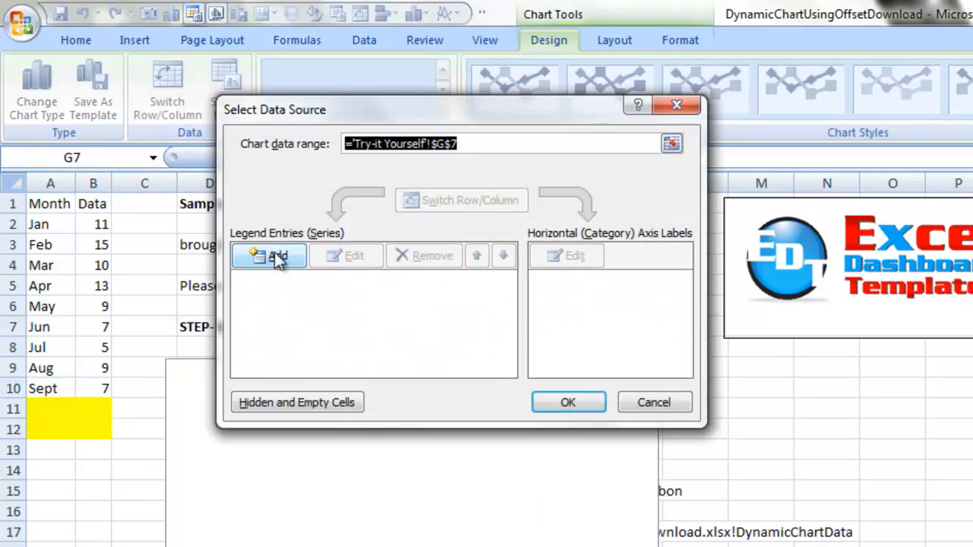
Step: Add a series named Dyanmic Line with values =DynamicChartUsingOffsetDownload.xlsx!DynamicChartData
{"action": "left_click", "coordinate": [270, 256]}
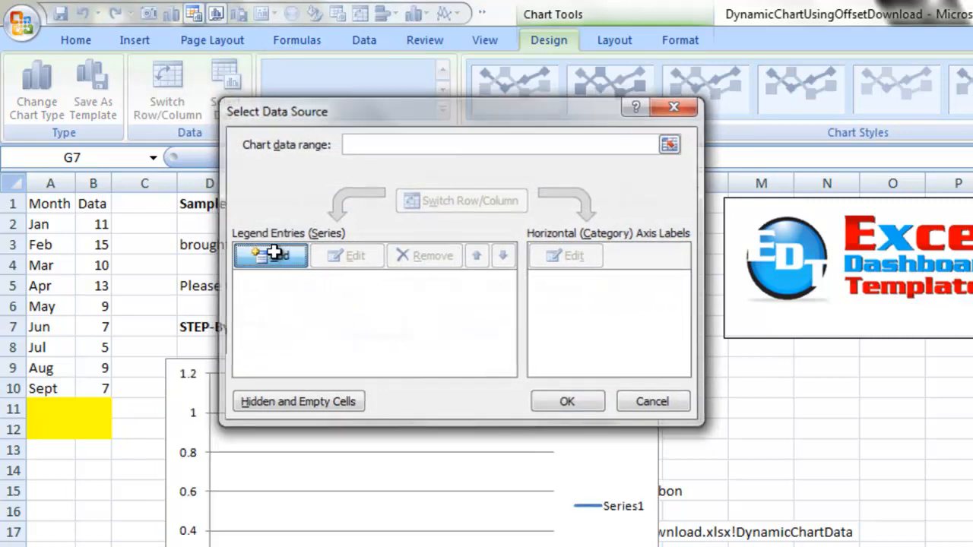
{"action": "left_click", "coordinate": [271, 255]}
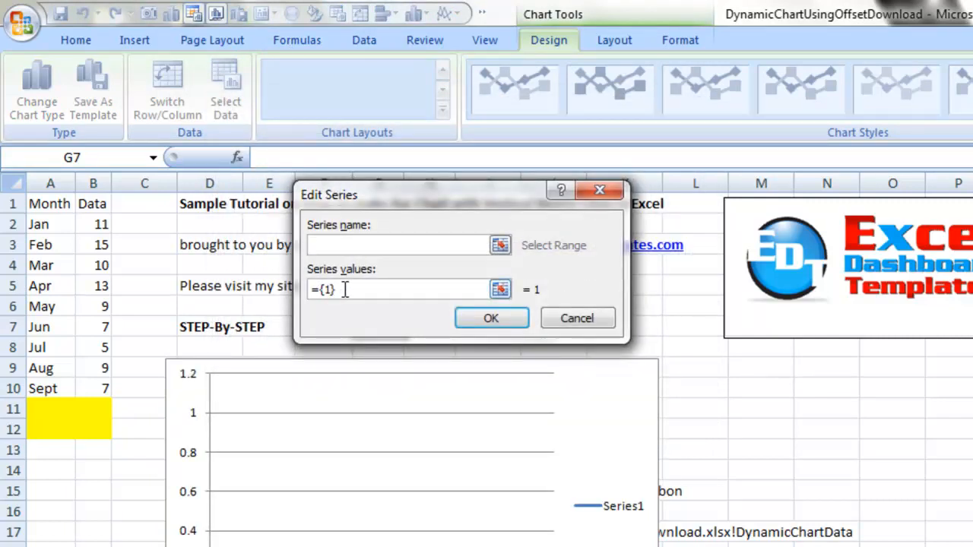
{"action": "type", "text": "Dyancim"}
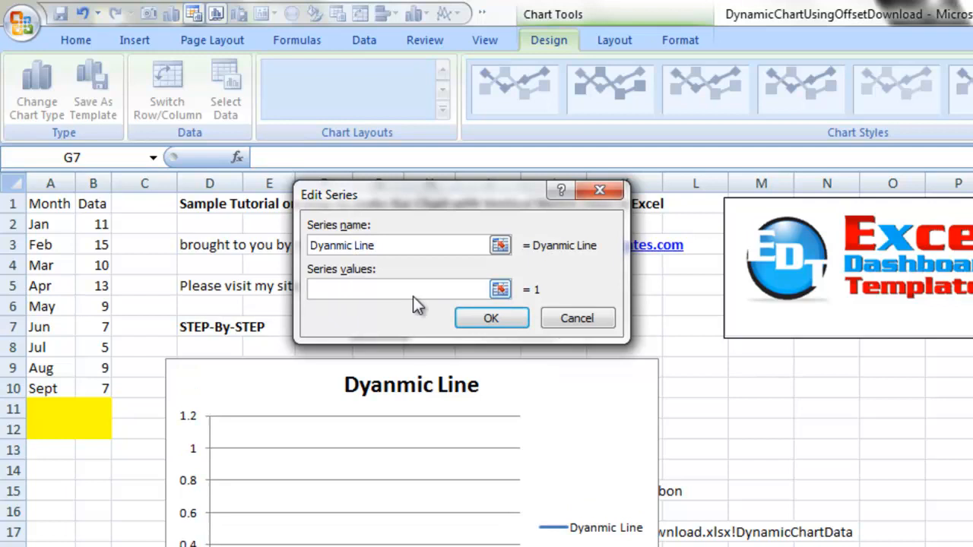
{"action": "left_click", "coordinate": [380, 289]}
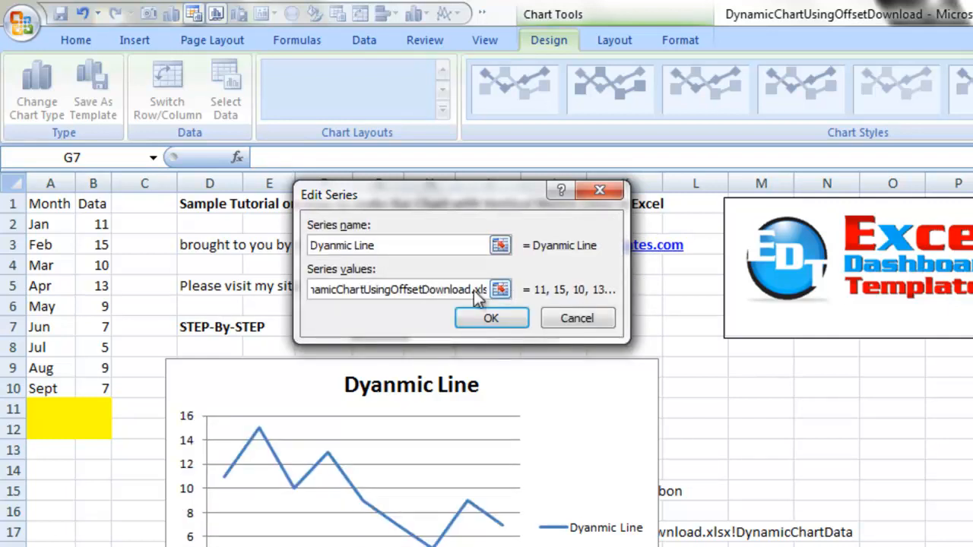
{"action": "left_click", "coordinate": [491, 318]}
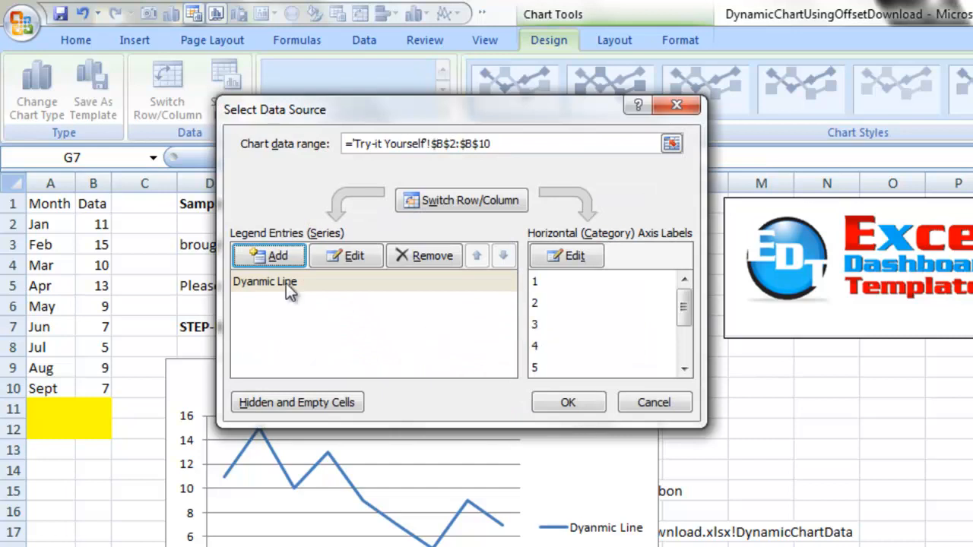
Step: Reopen the Dyanmic Line series to verify its DynamicChartData values and accept unchanged
{"action": "left_click", "coordinate": [264, 282]}
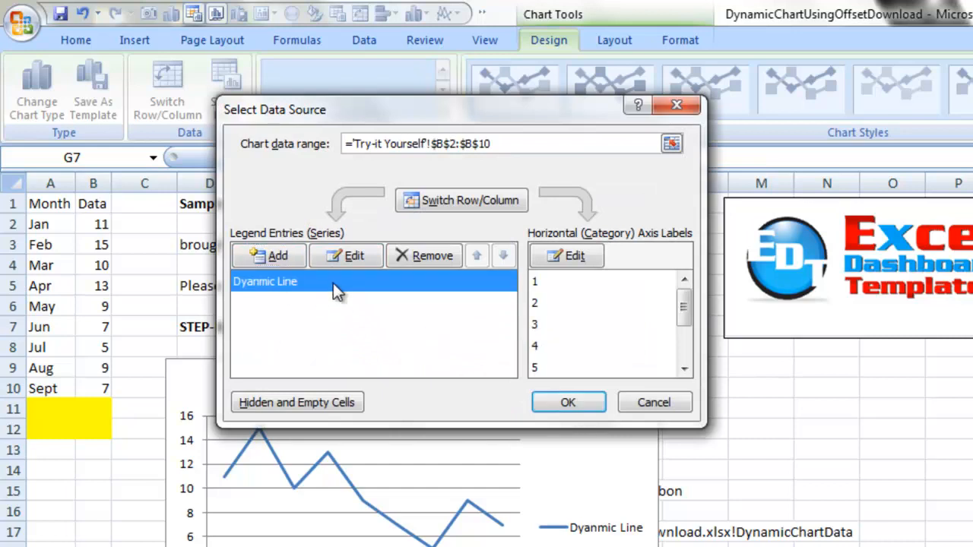
{"action": "left_click", "coordinate": [347, 256]}
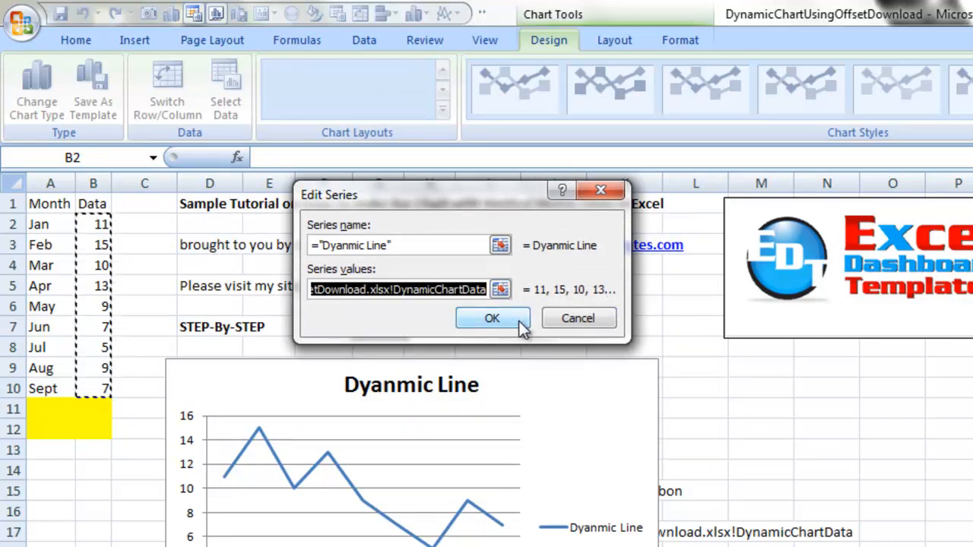
{"action": "left_click", "coordinate": [493, 318]}
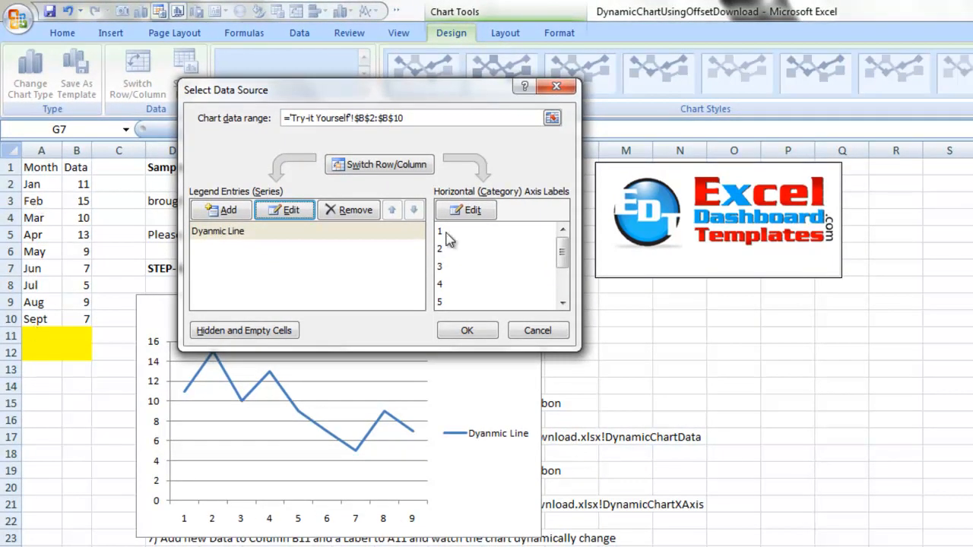
{"action": "mouse_move", "coordinate": [484, 312]}
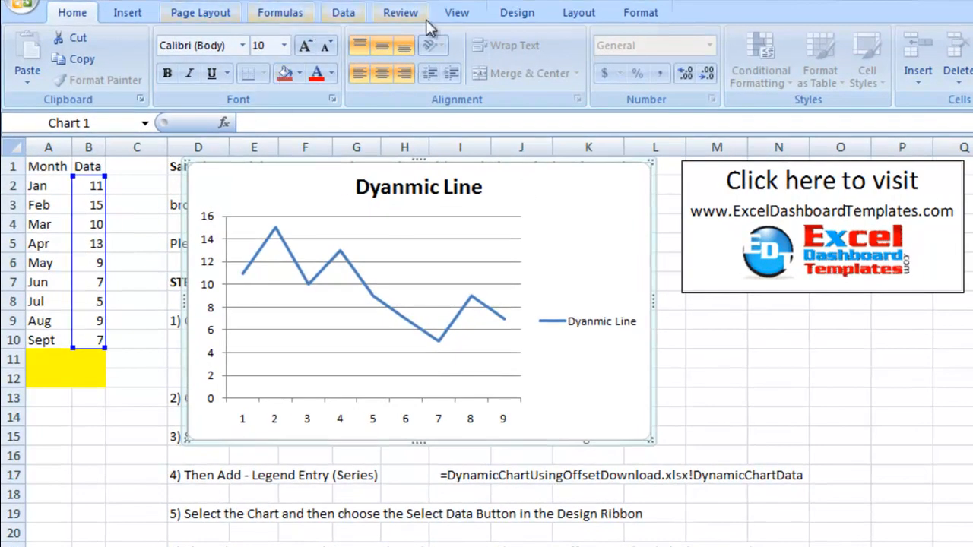
Step: Set the horizontal axis labels to =DynamicChartUsingOffsetDownload.xlsx!DynamicChartXAxis so Jan–Sept show
{"action": "left_click", "coordinate": [517, 12]}
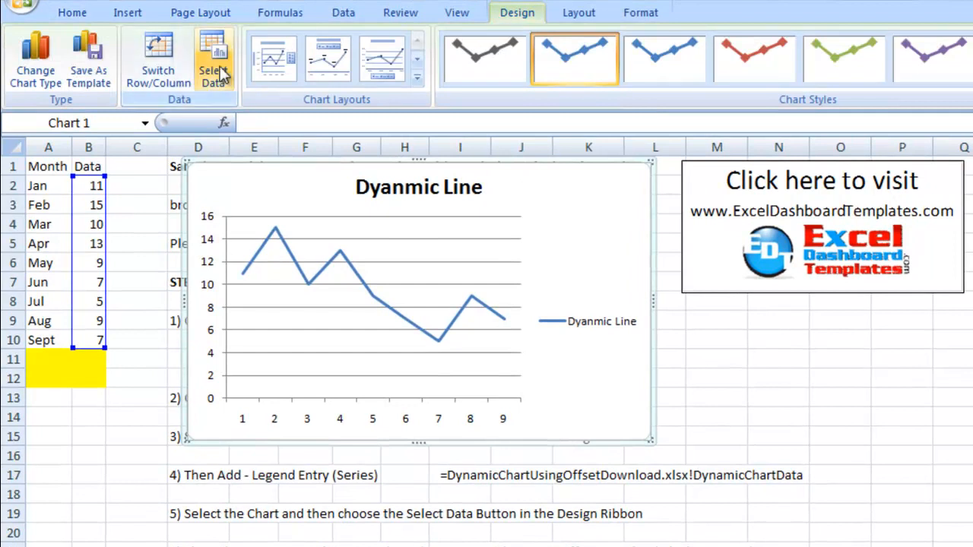
{"action": "left_click", "coordinate": [216, 57]}
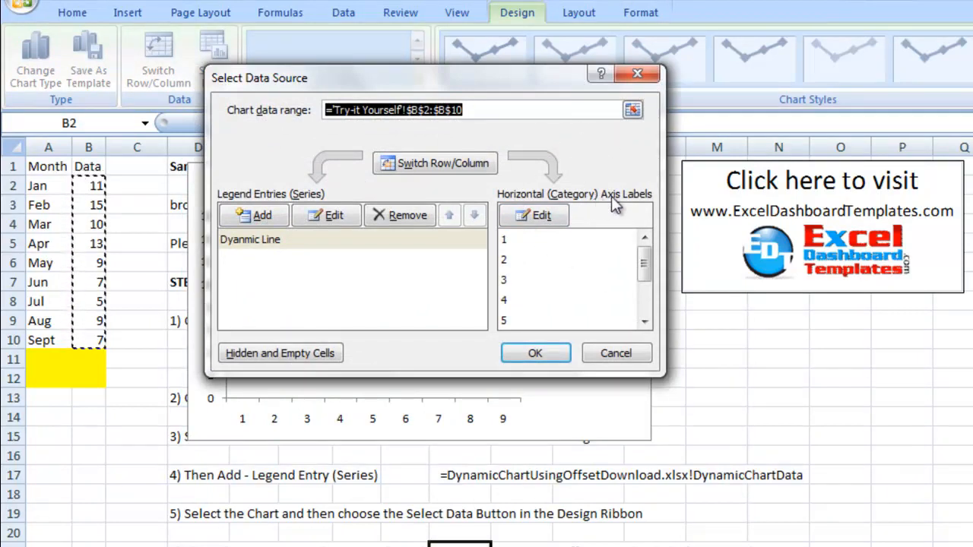
{"action": "left_click", "coordinate": [539, 215]}
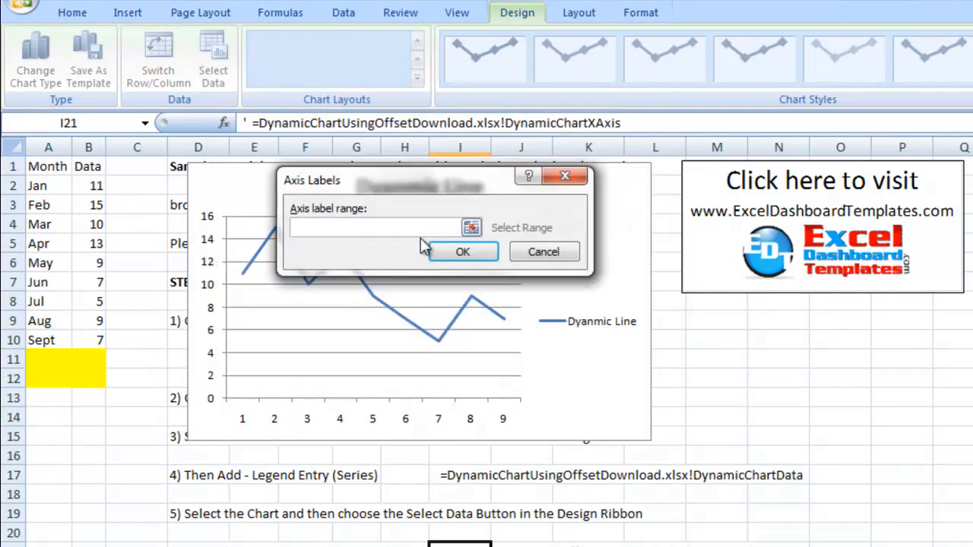
{"action": "type", "text": "=DynamicChartUsingOffsetDownload.xlsx!DynamicChartXAxis"}
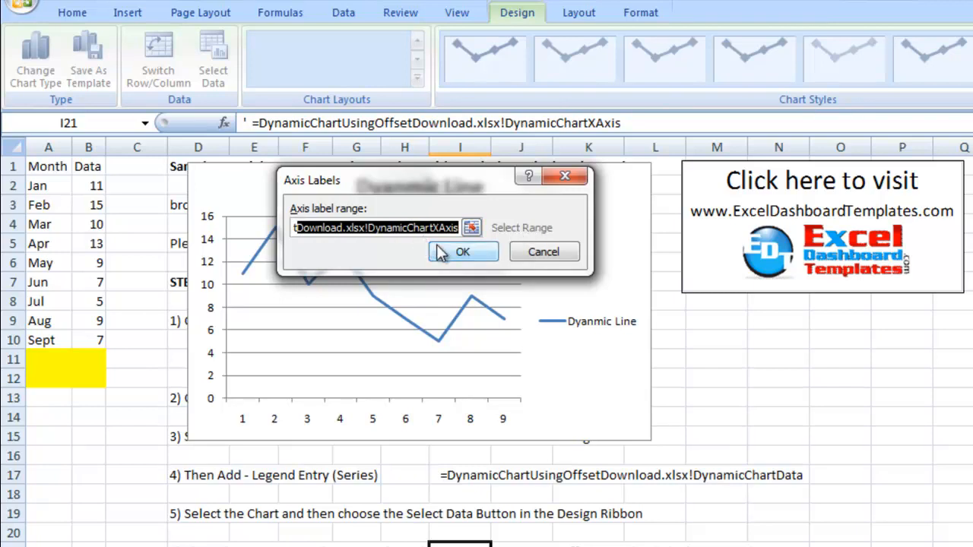
{"action": "left_click", "coordinate": [462, 253]}
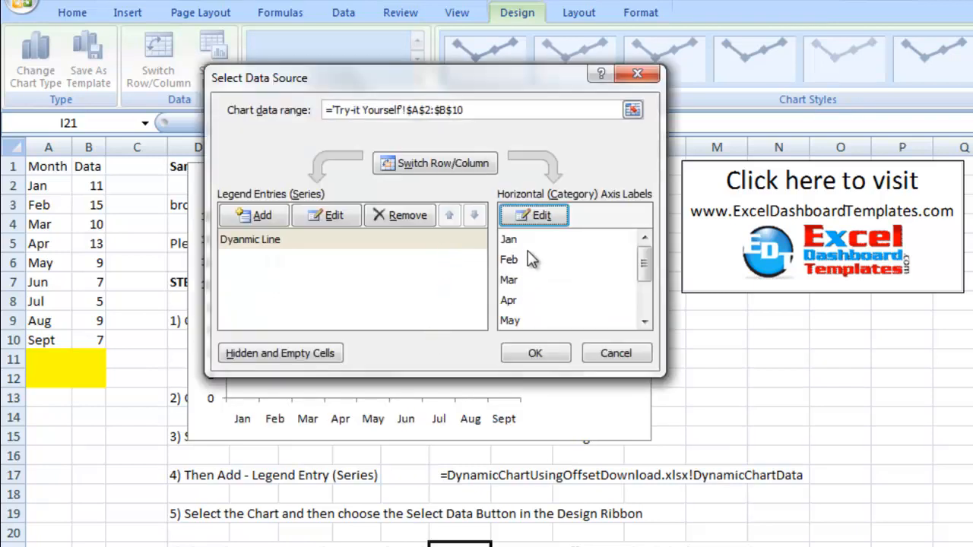
{"action": "mouse_move", "coordinate": [372, 318]}
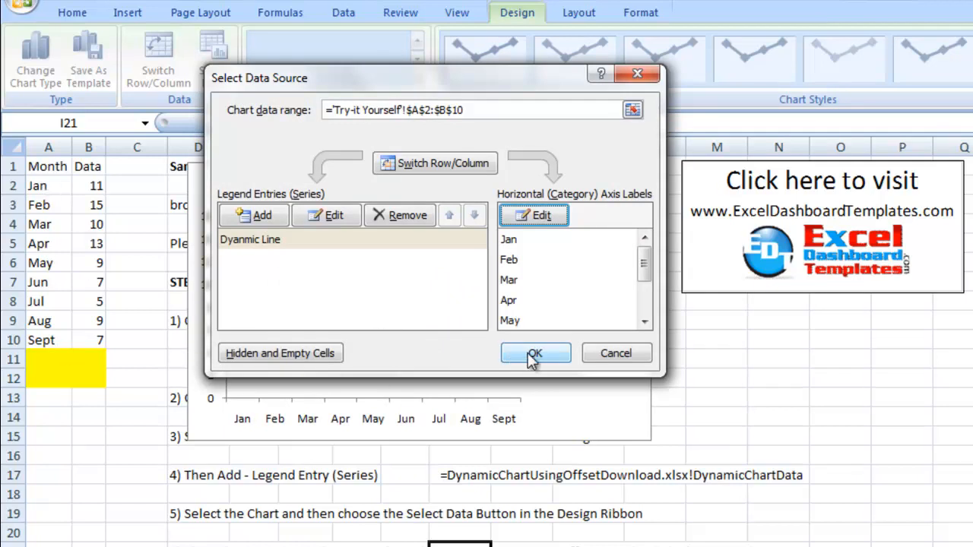
{"action": "left_click", "coordinate": [535, 353]}
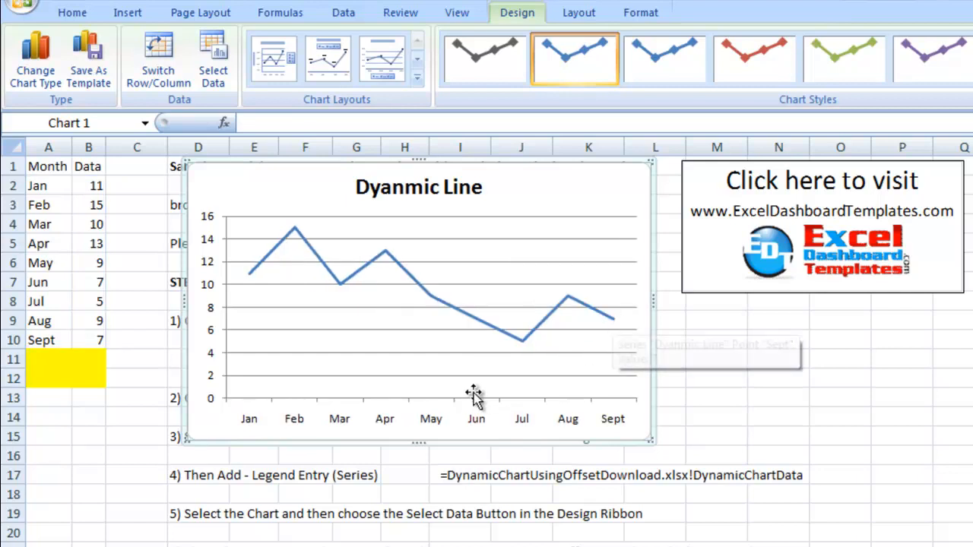
{"action": "mouse_move", "coordinate": [121, 359]}
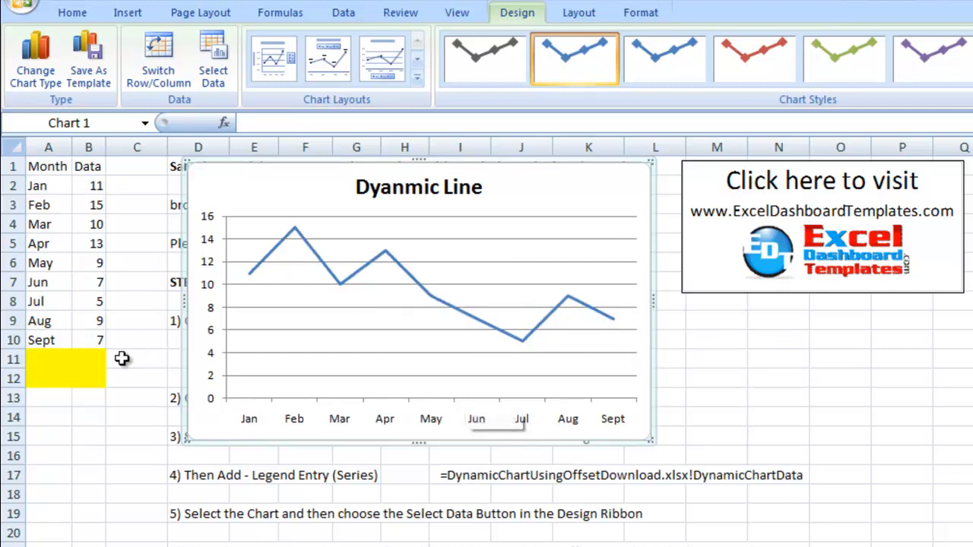
Step: Enter Oct with 16 and Nov with 9 in A11:B12, extending the chart line through Nov
{"action": "left_click", "coordinate": [59, 359]}
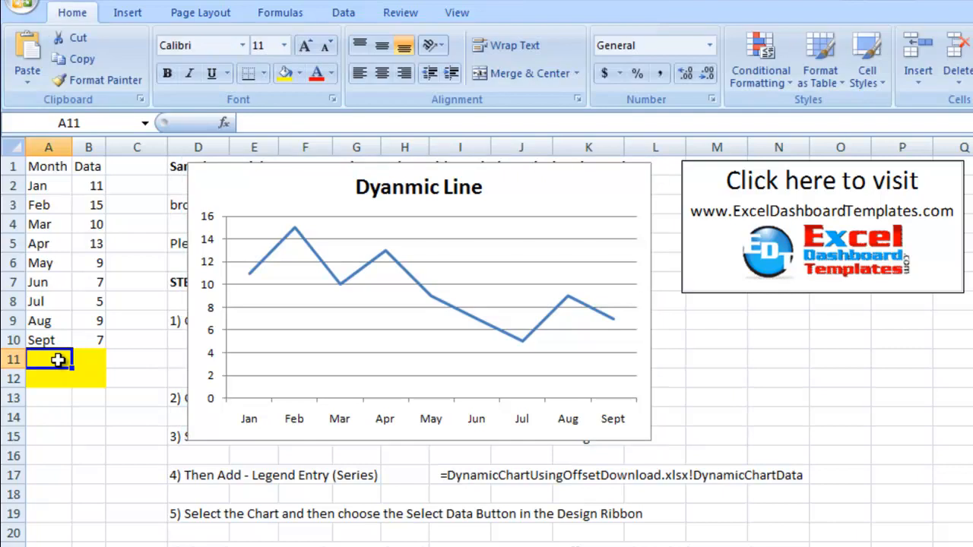
{"action": "type", "text": "16"}
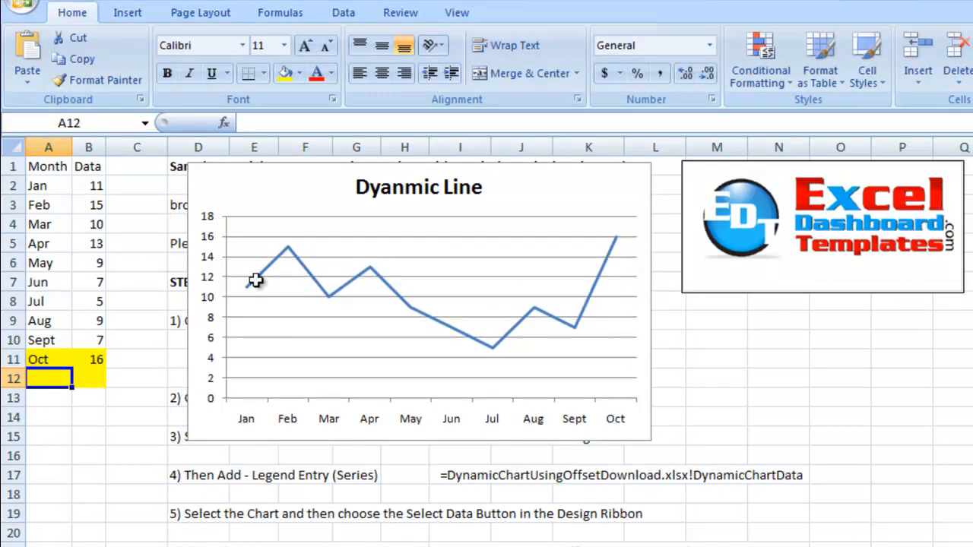
{"action": "type", "text": "Nob"}
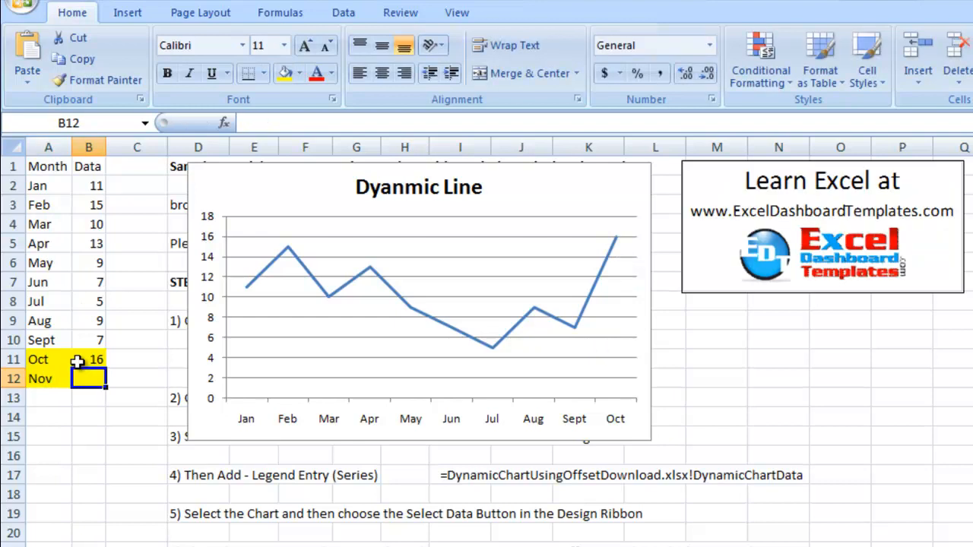
{"action": "type", "text": "9"}
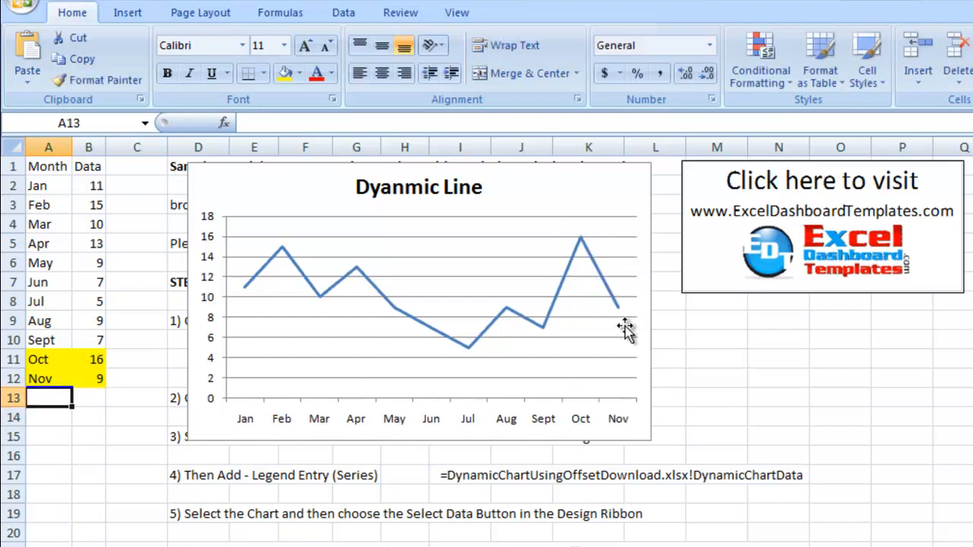
{"action": "mouse_move", "coordinate": [600, 438]}
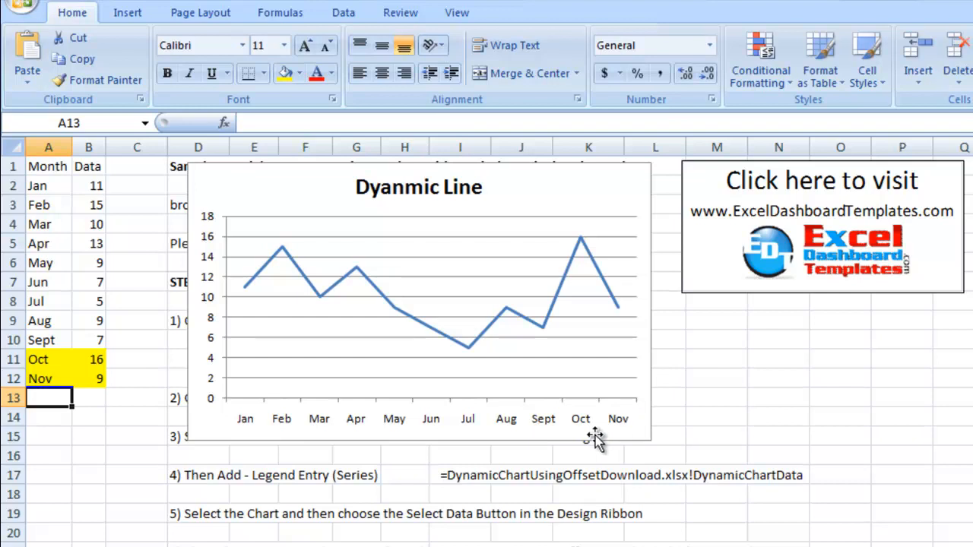
{"action": "mouse_move", "coordinate": [327, 423]}
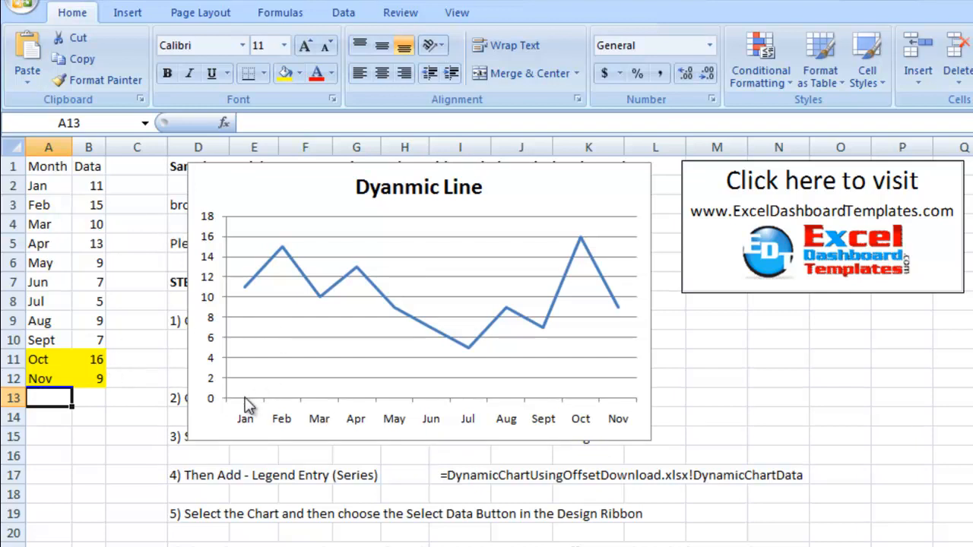
{"action": "mouse_move", "coordinate": [408, 403]}
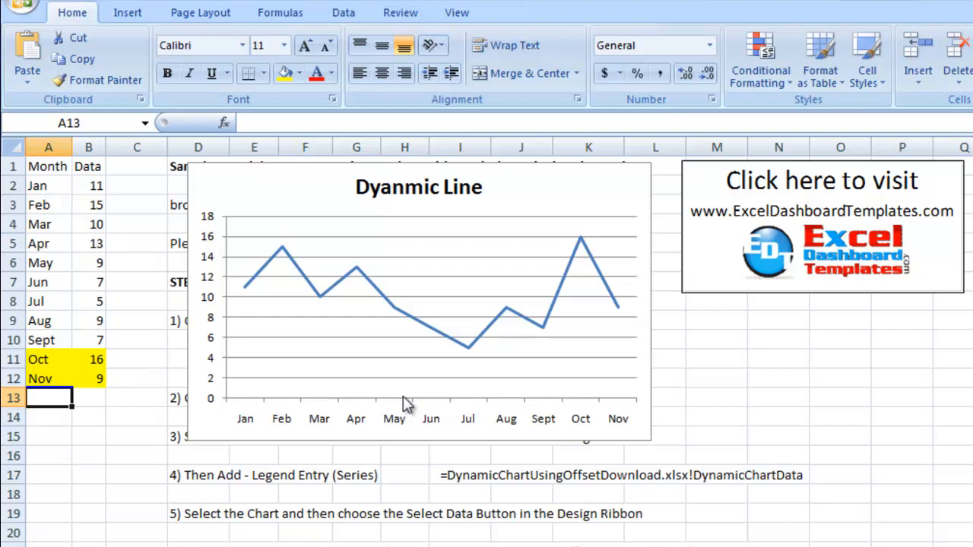
{"action": "mouse_move", "coordinate": [489, 386]}
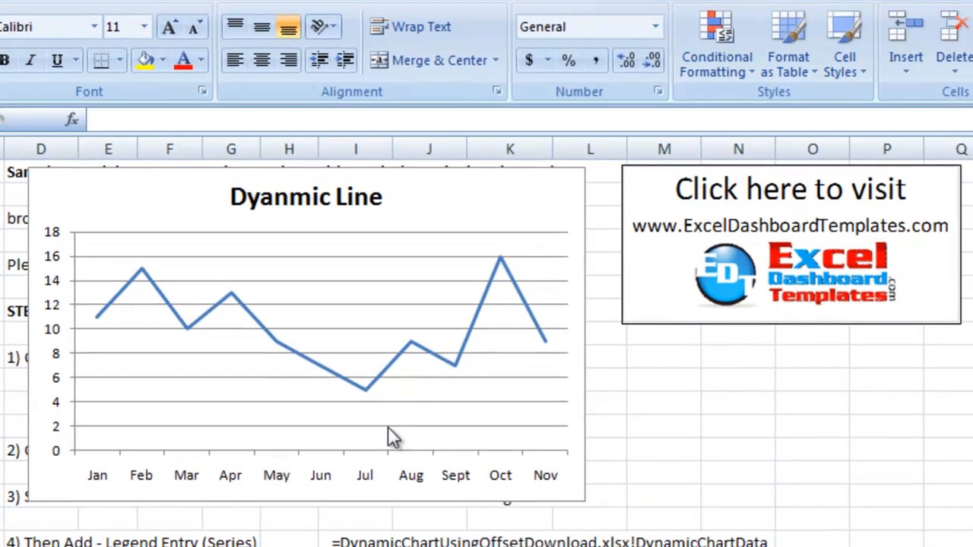
{"action": "mouse_move", "coordinate": [748, 307]}
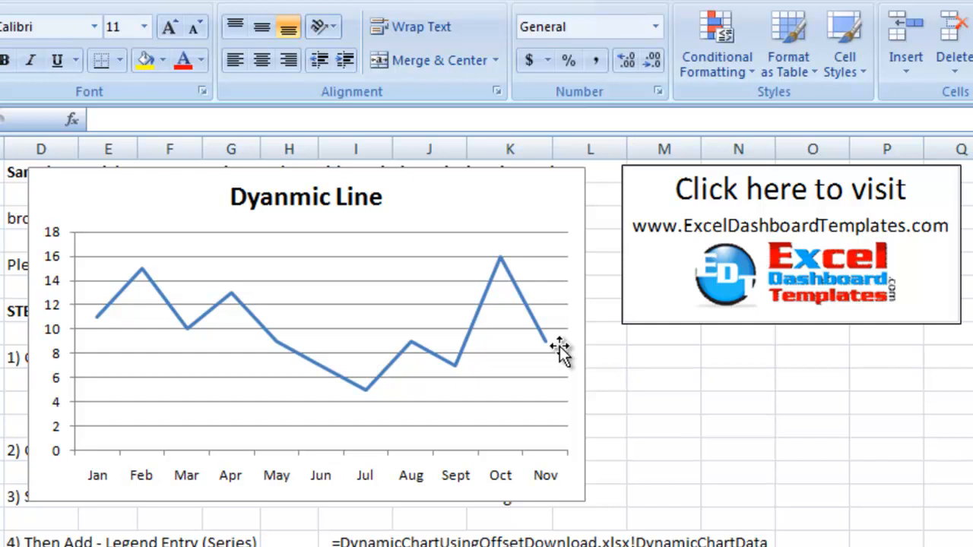
{"action": "mouse_move", "coordinate": [373, 407]}
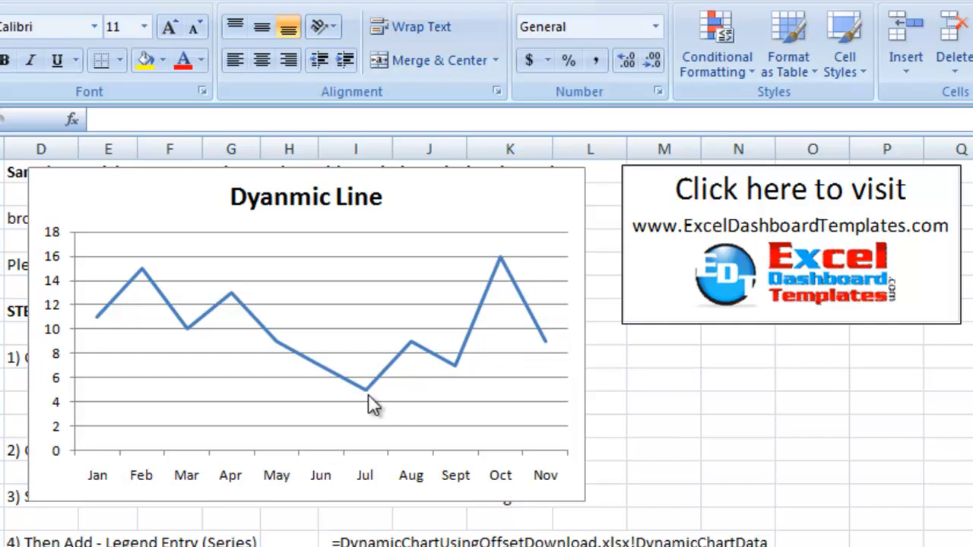